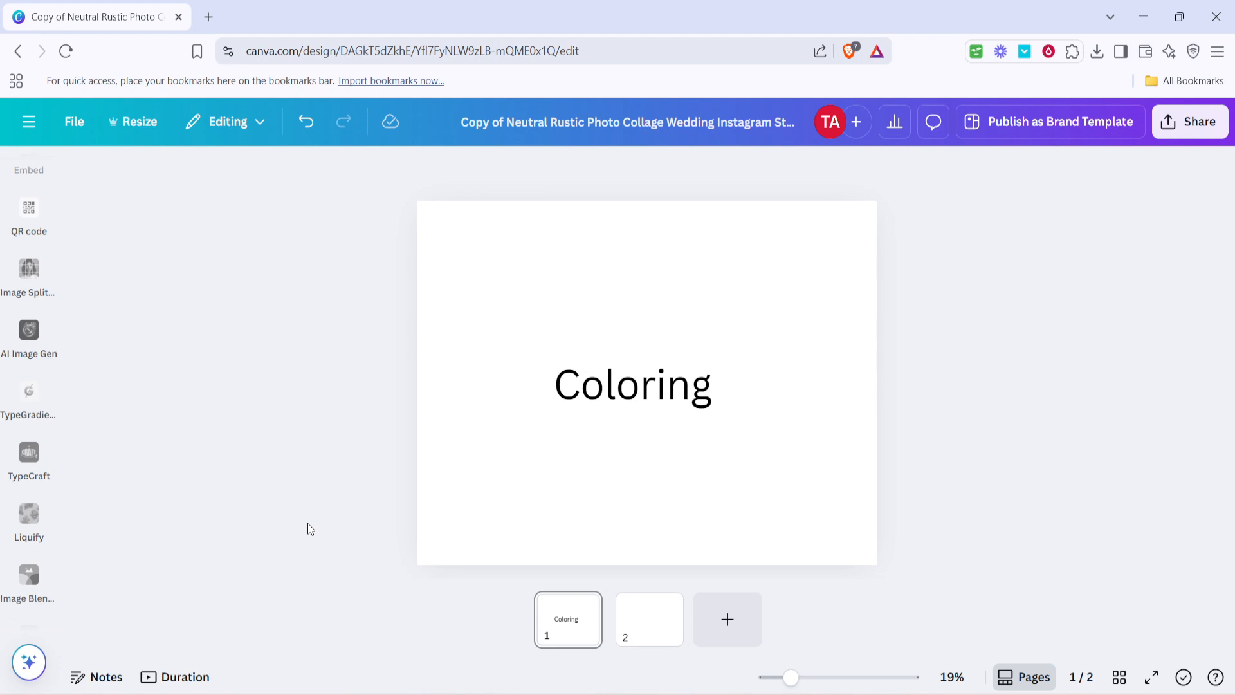
mouse_move(278, 537)
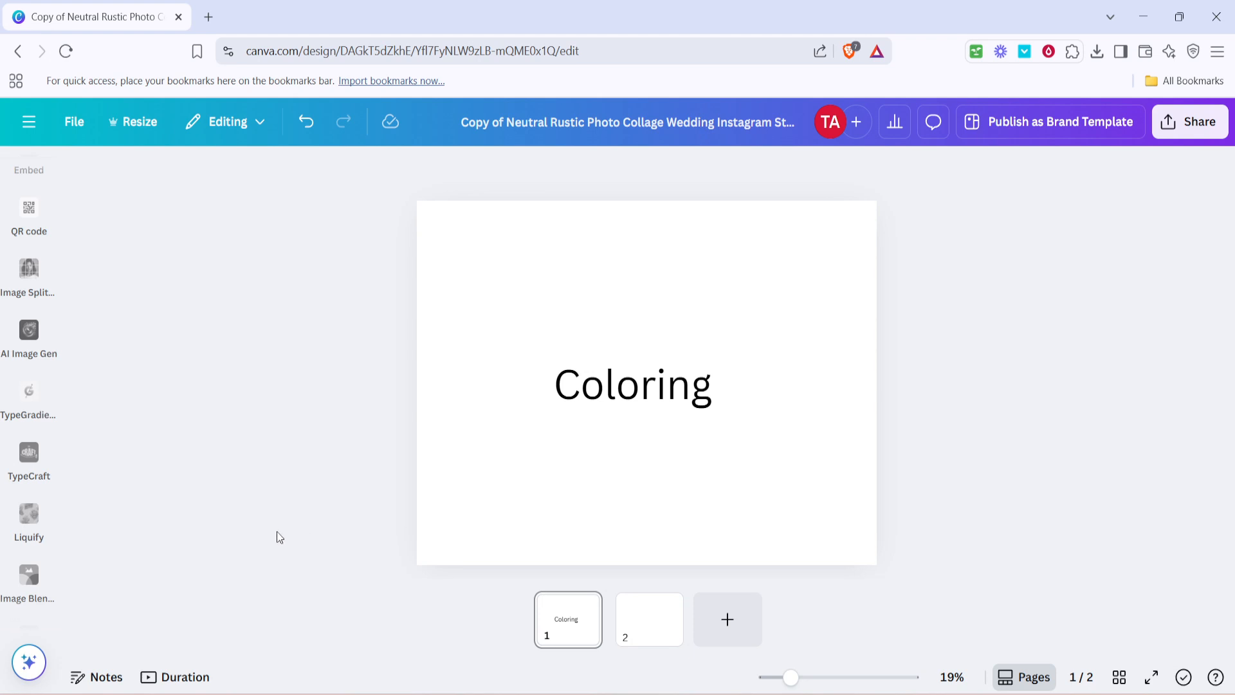
mouse_move(261, 542)
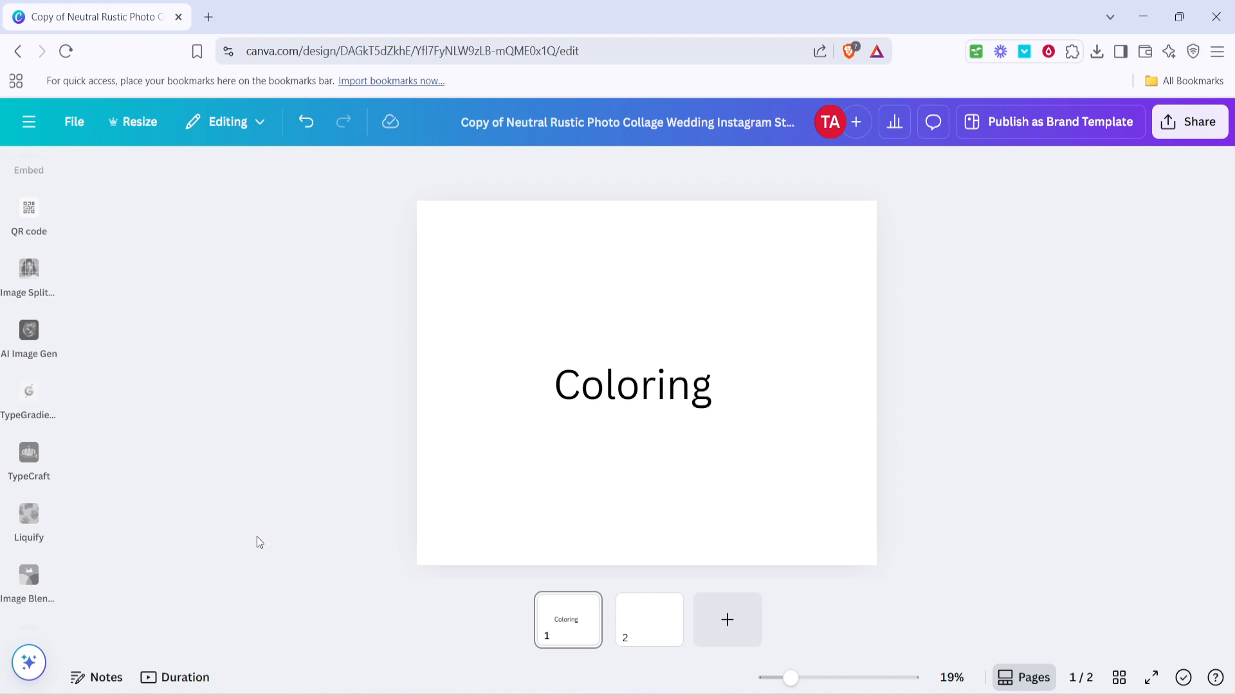
mouse_move(298, 469)
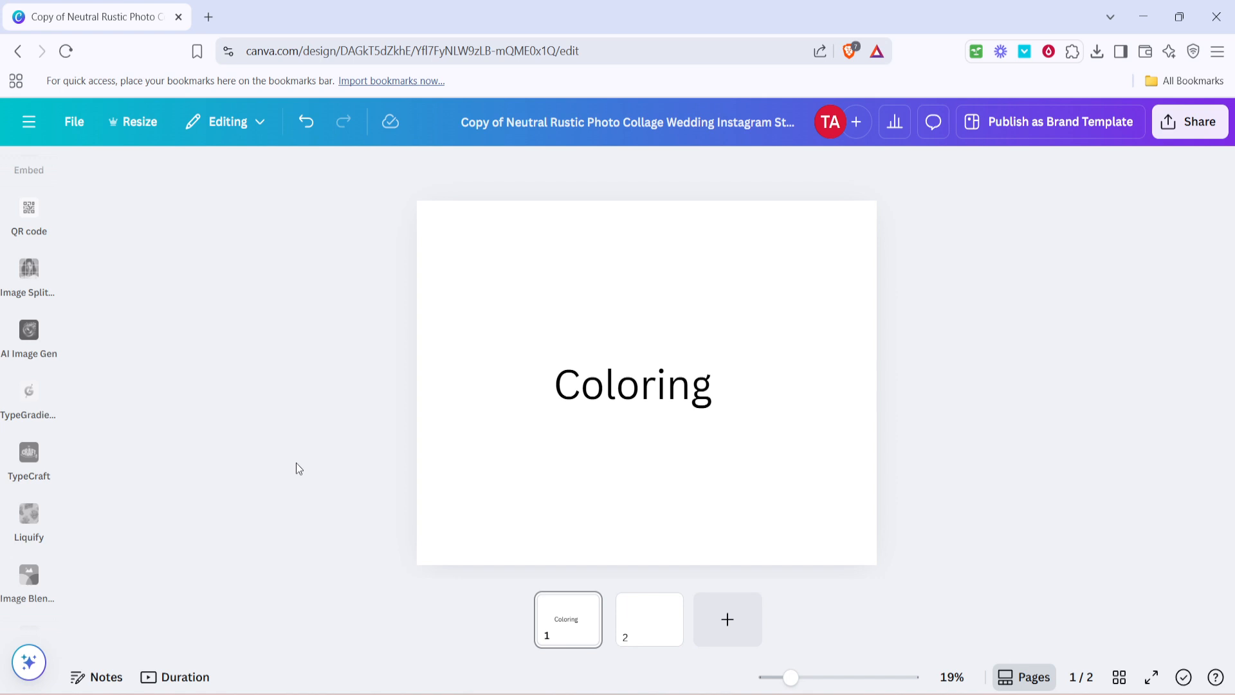
mouse_move(294, 473)
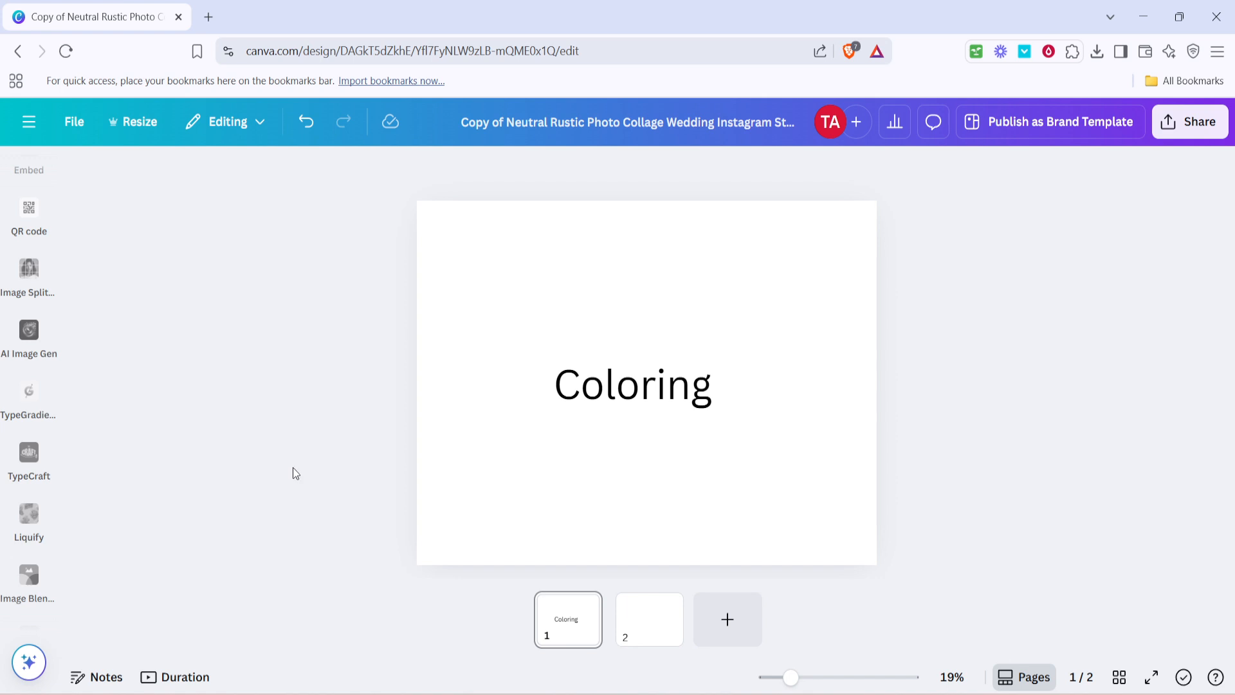
mouse_move(317, 474)
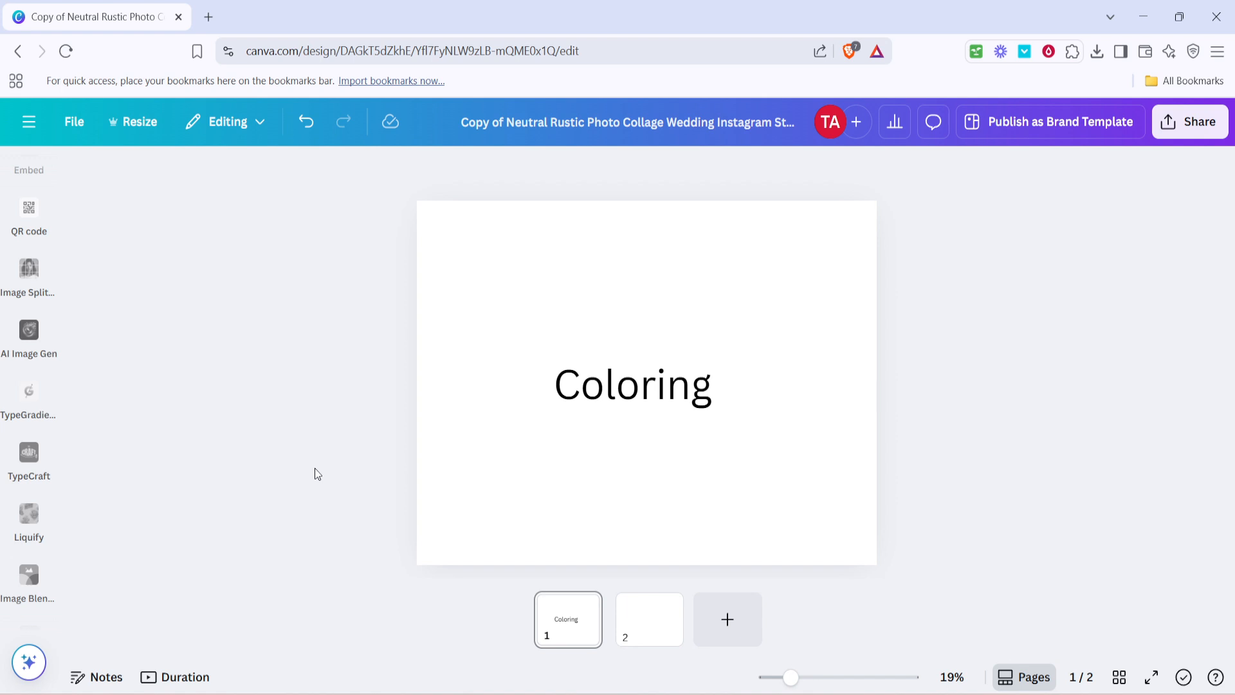
Recolor the word 'Coloring' on page 1 to Light Gray (#d9d9d9).
click(633, 386)
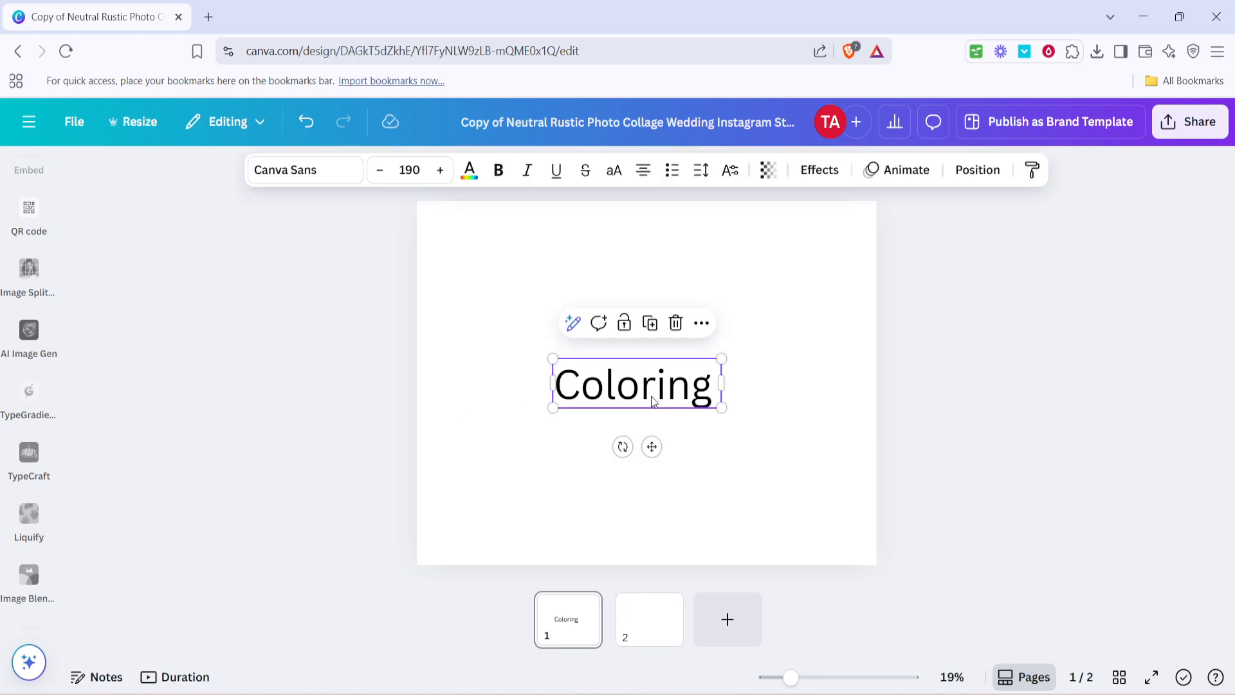
mouse_move(665, 405)
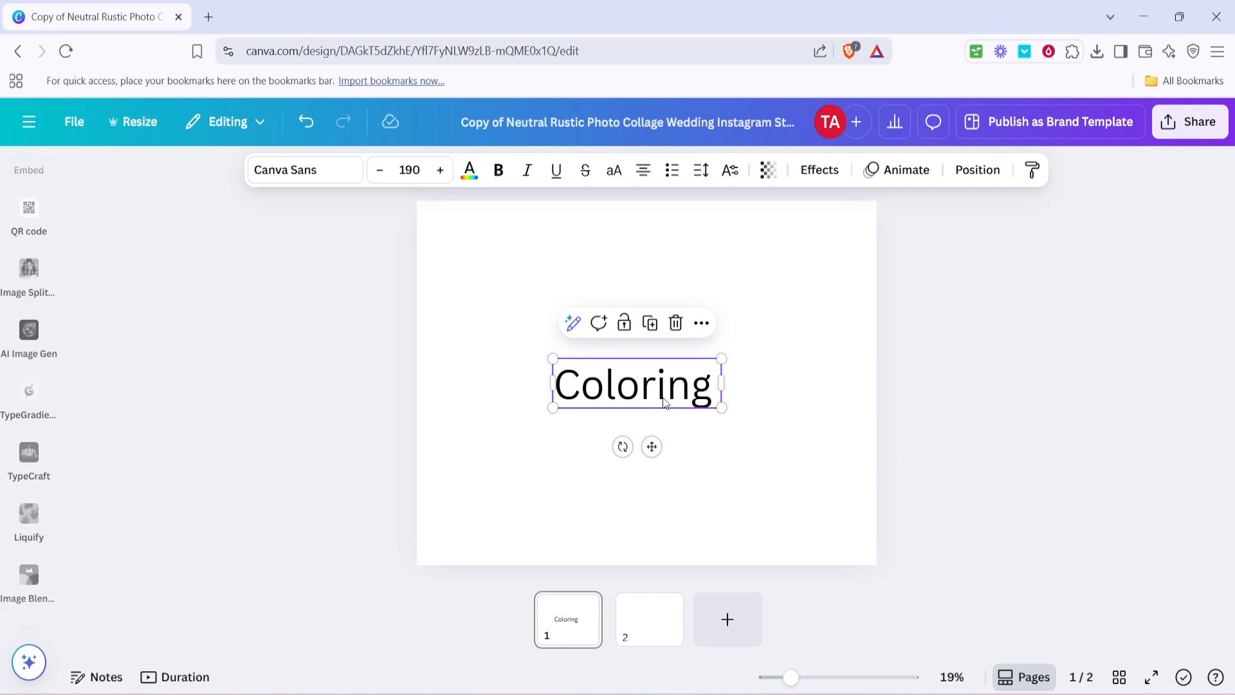
mouse_move(961, 383)
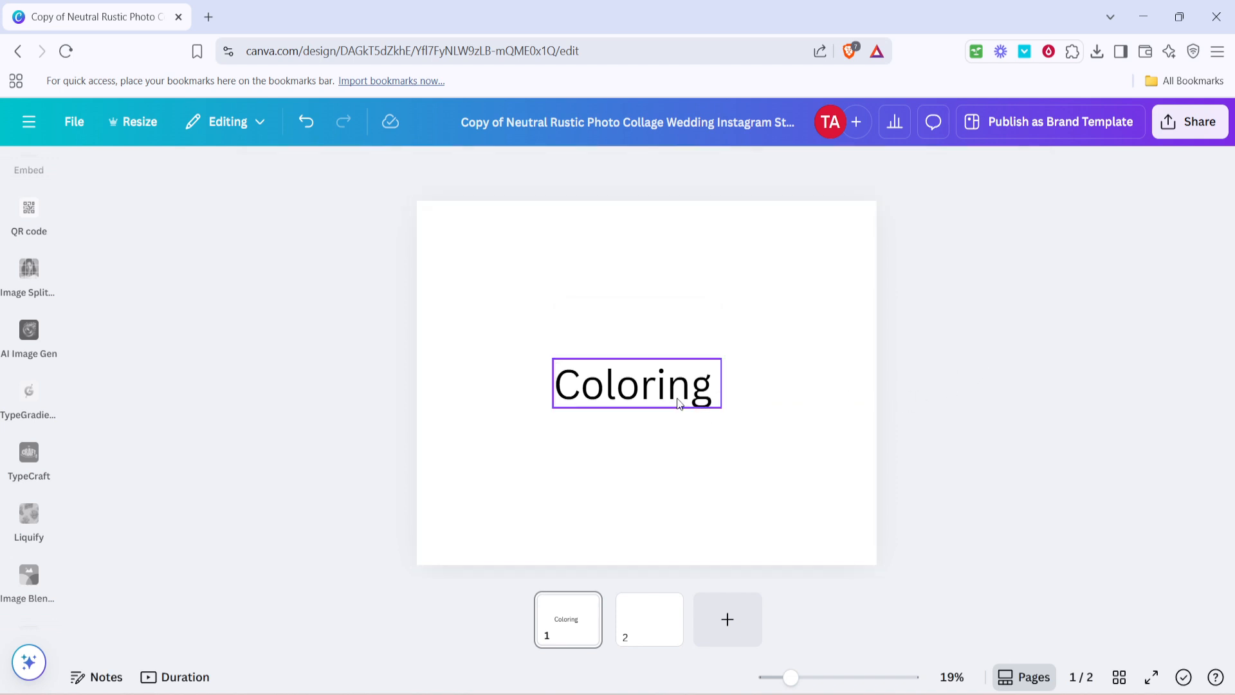
click(636, 384)
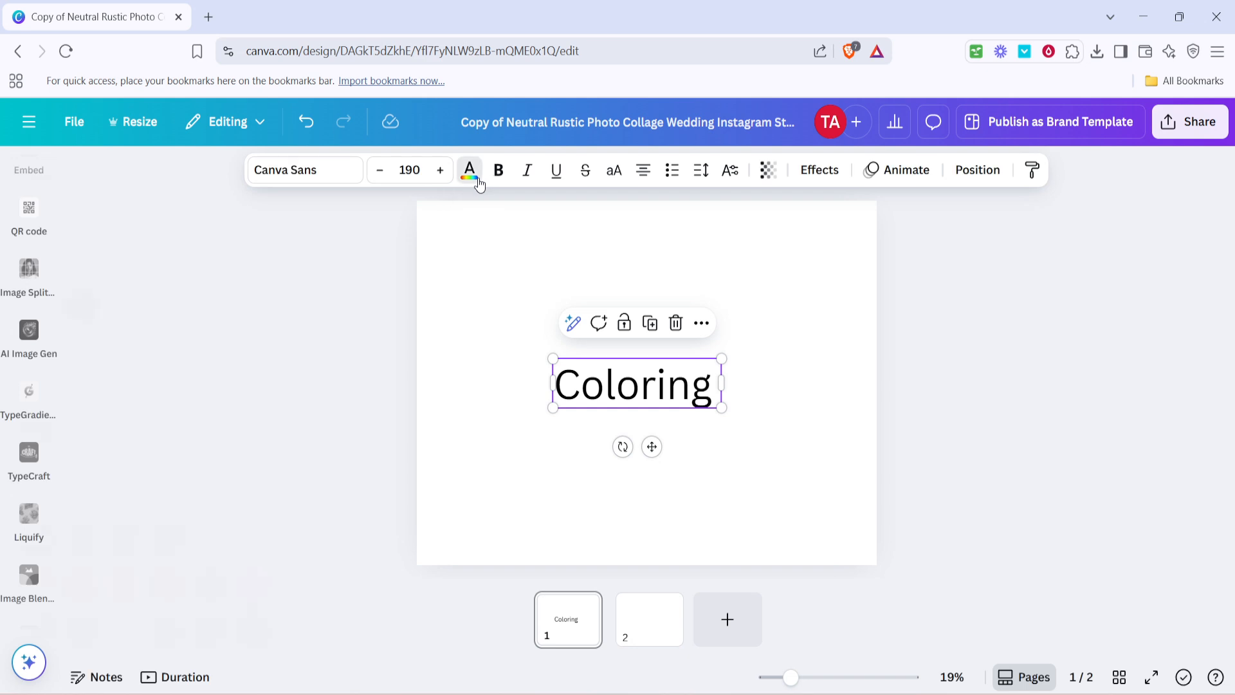
click(470, 170)
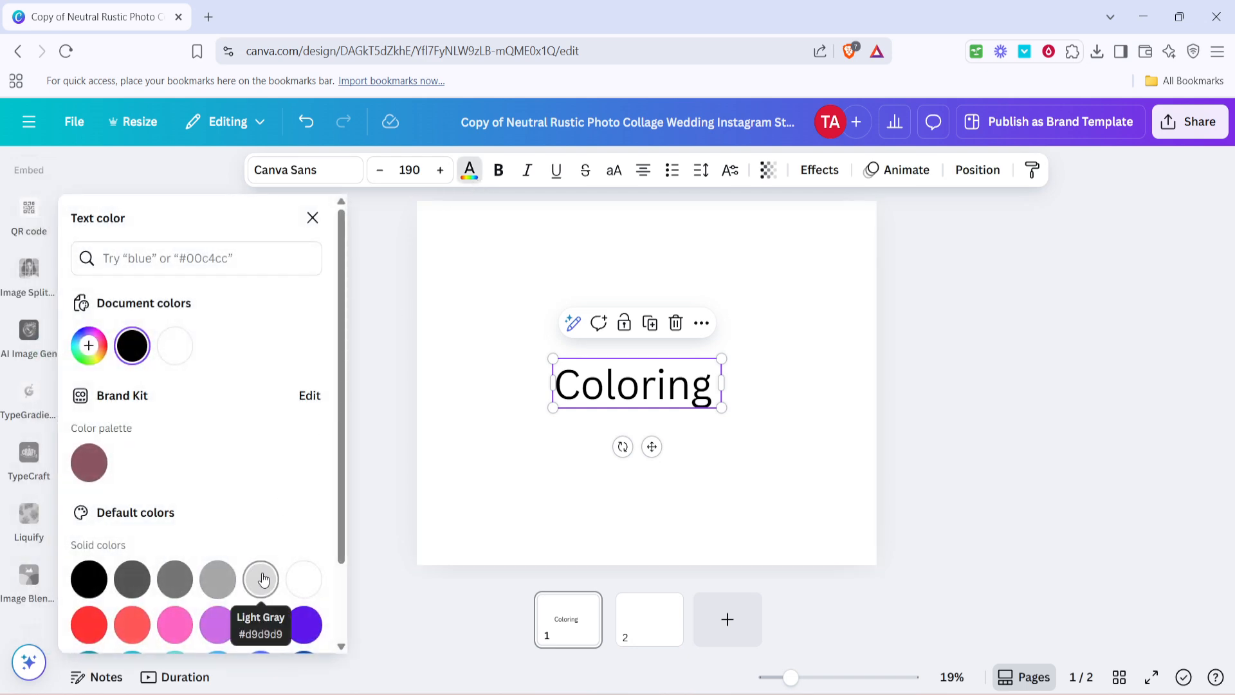
click(261, 579)
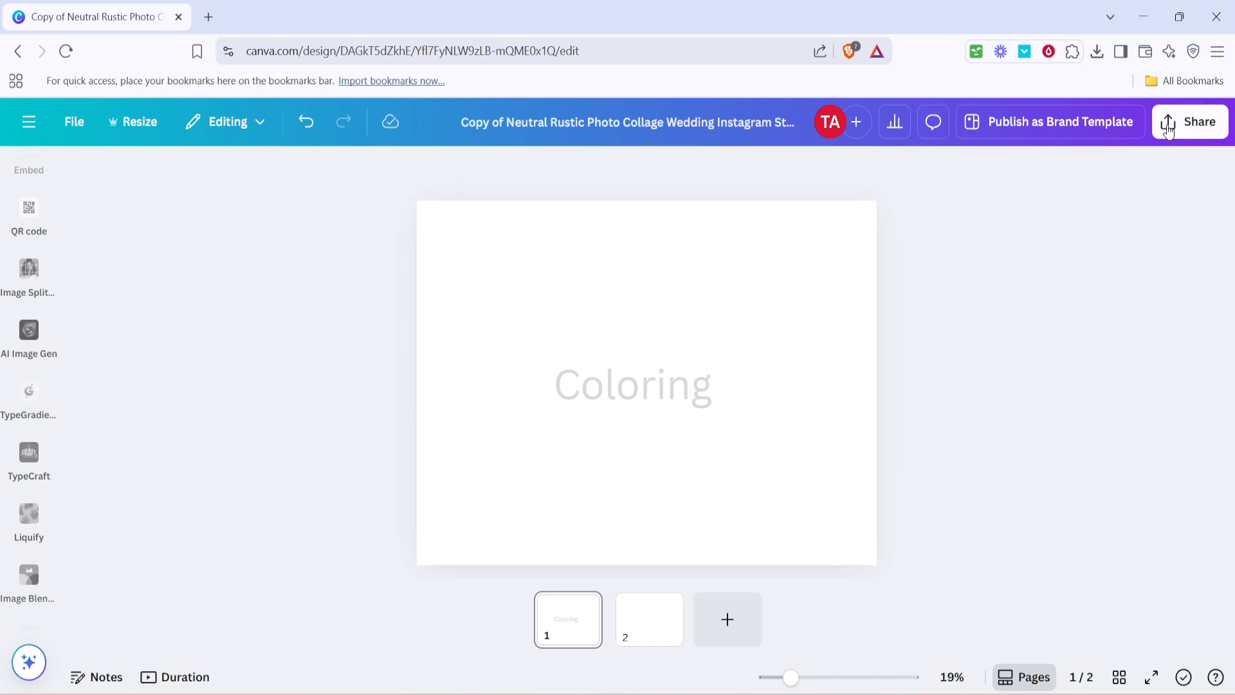
Bring up the Download panel from Share, showing PNG for pages 1–2.
click(1189, 122)
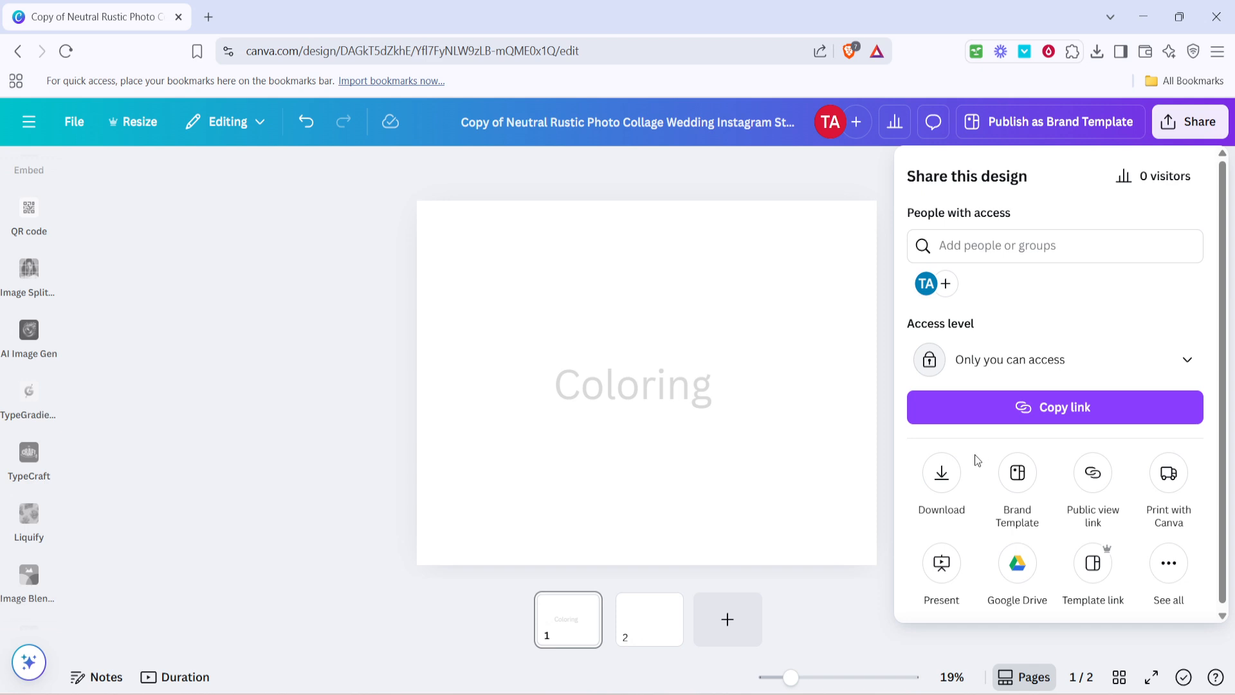
mouse_move(988, 457)
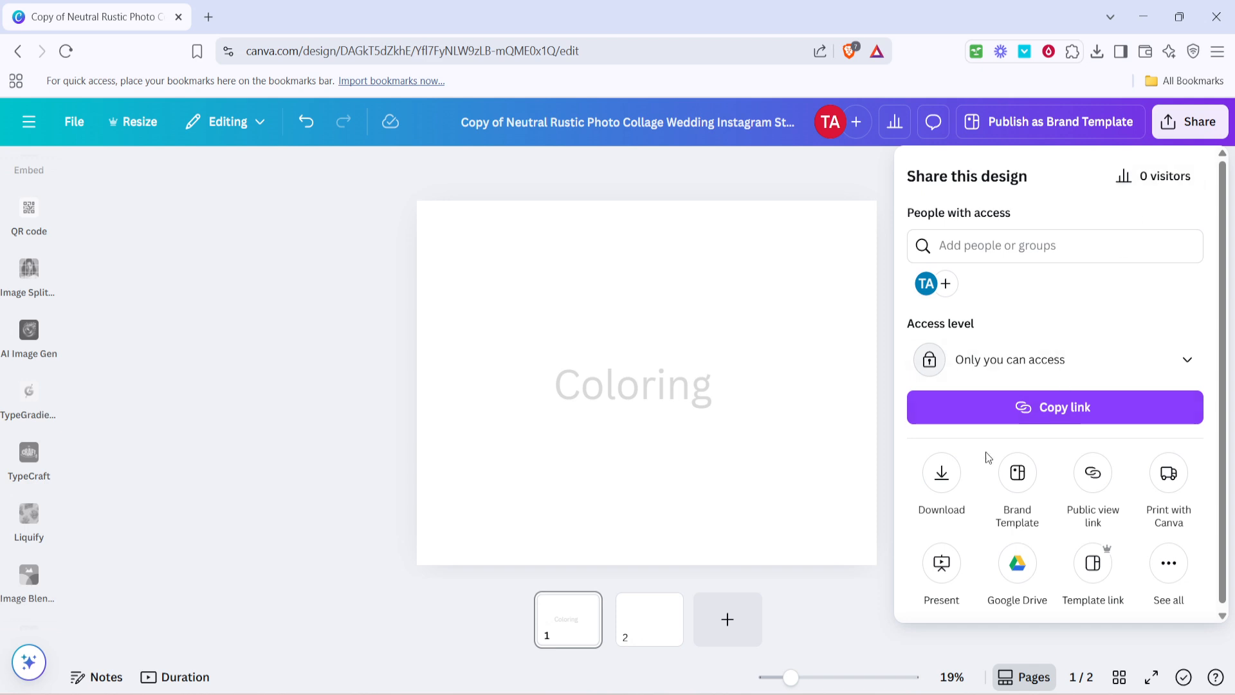
click(942, 472)
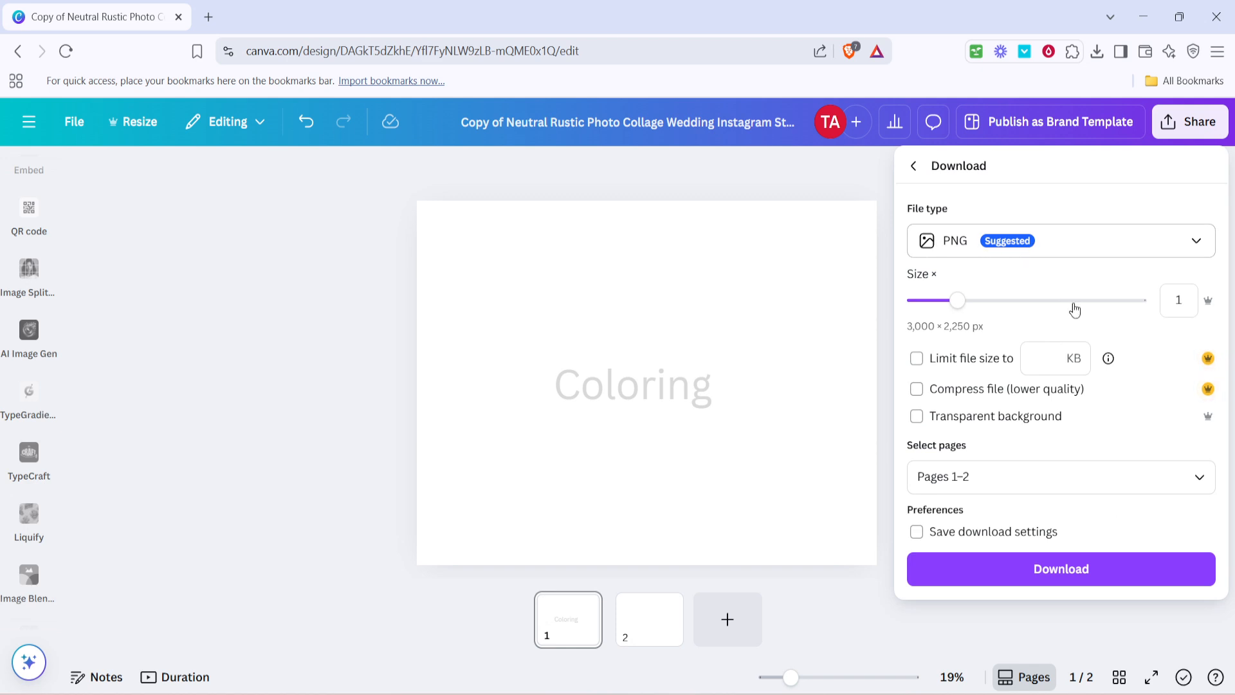
mouse_move(1141, 442)
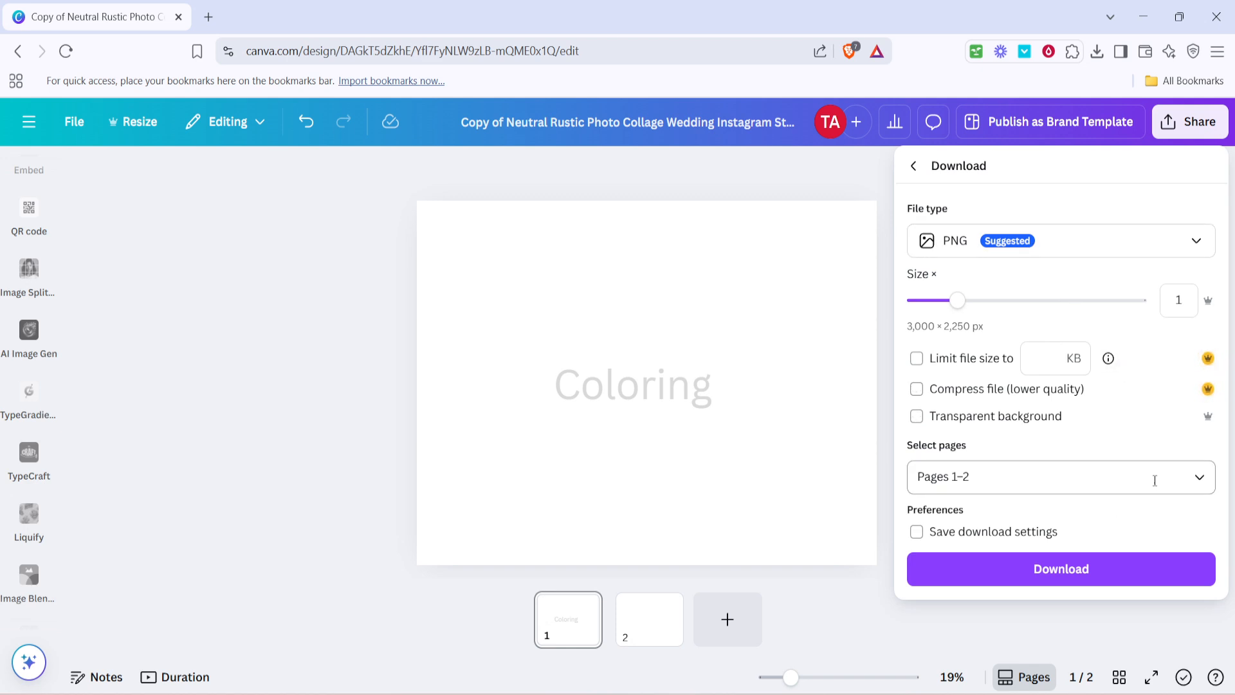
mouse_move(1134, 489)
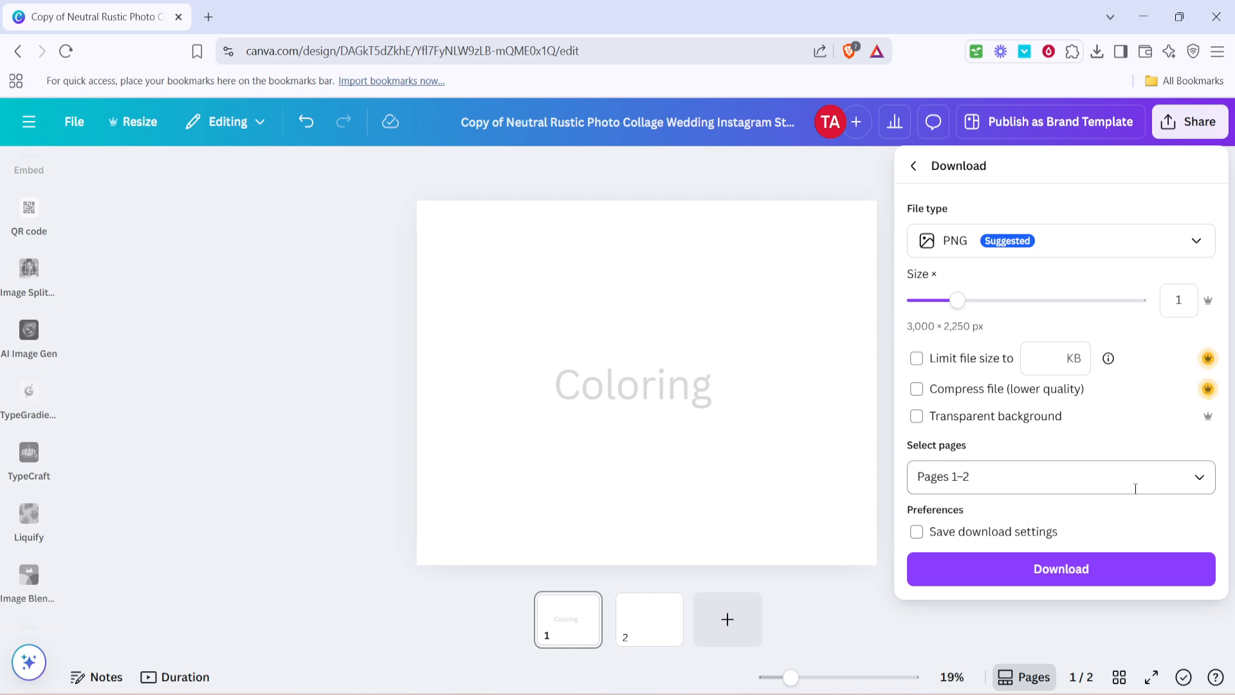
mouse_move(1121, 554)
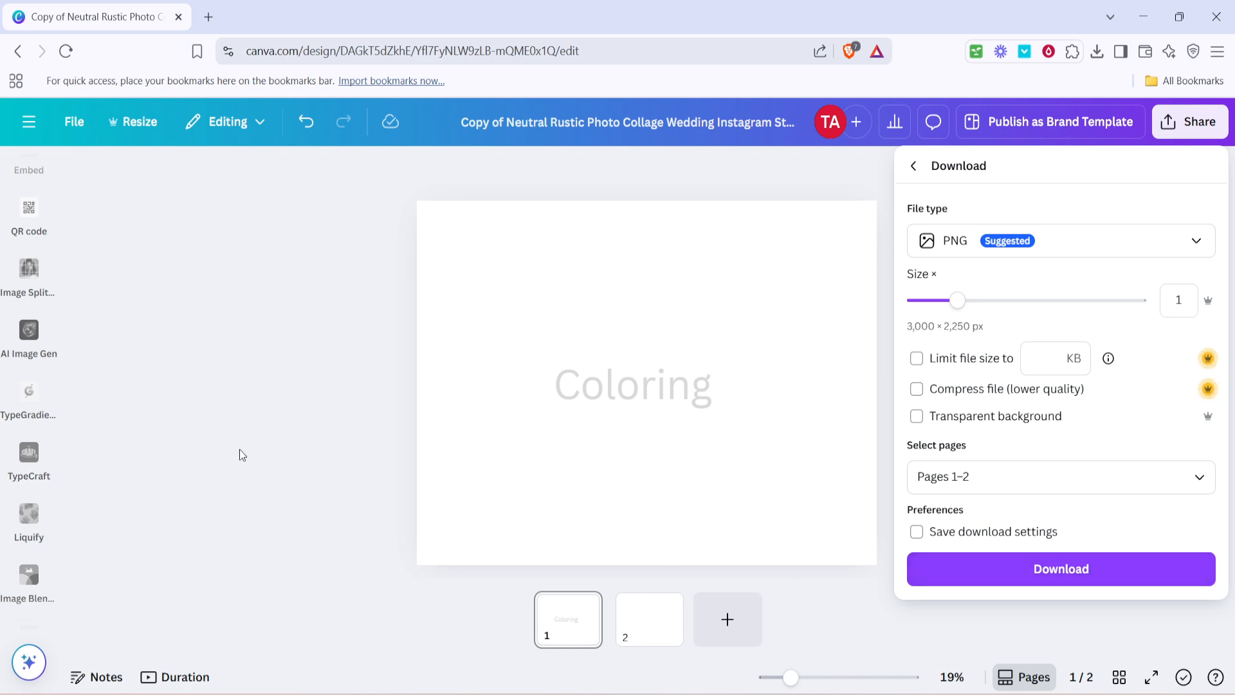
Close the download panel, recolor 'Coloring' purple, then reopen the download settings.
click(657, 385)
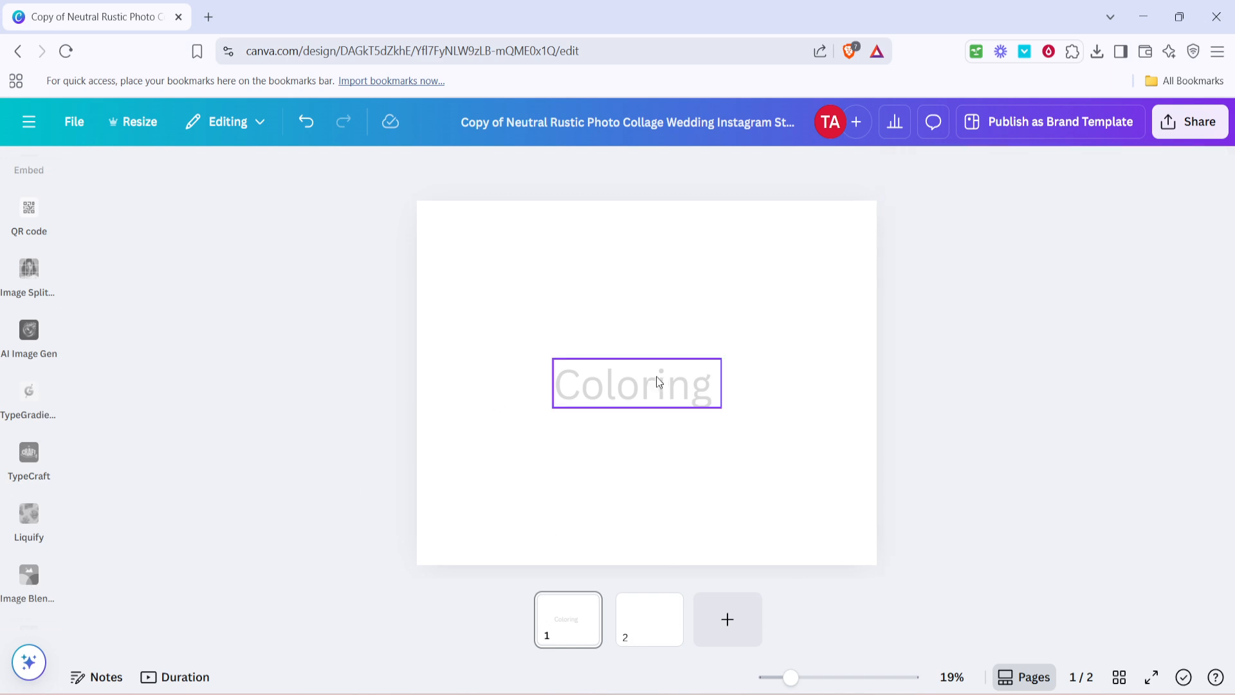
click(637, 383)
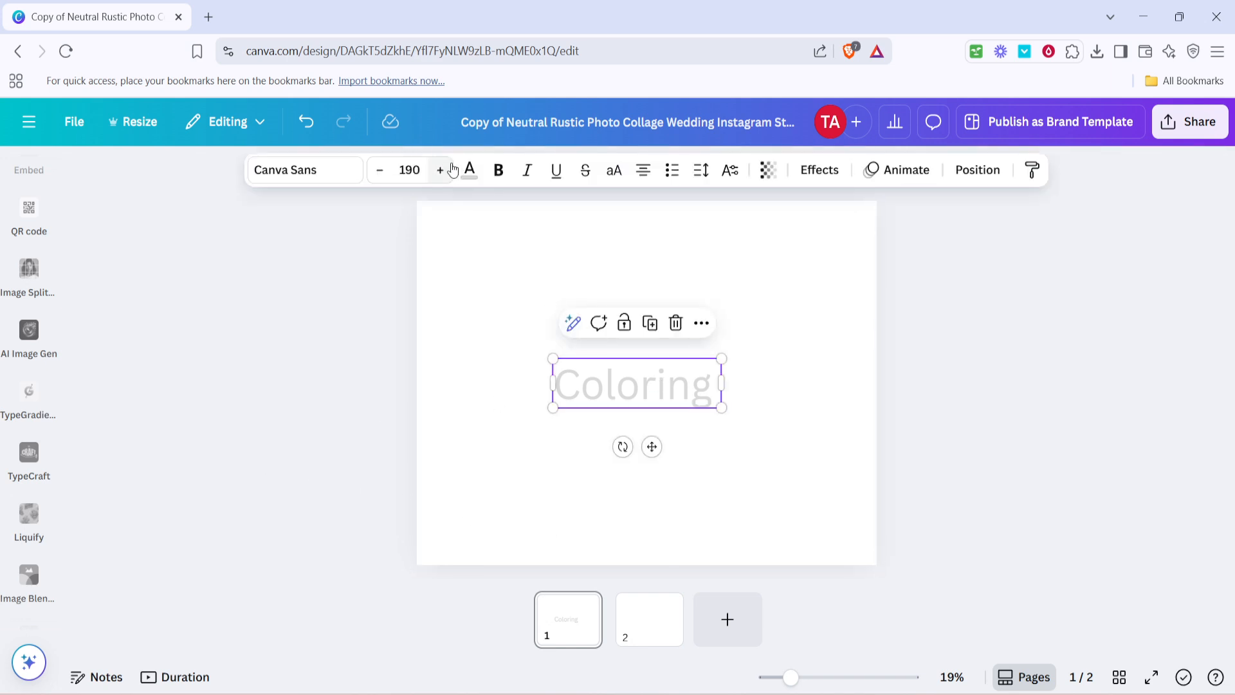
click(470, 170)
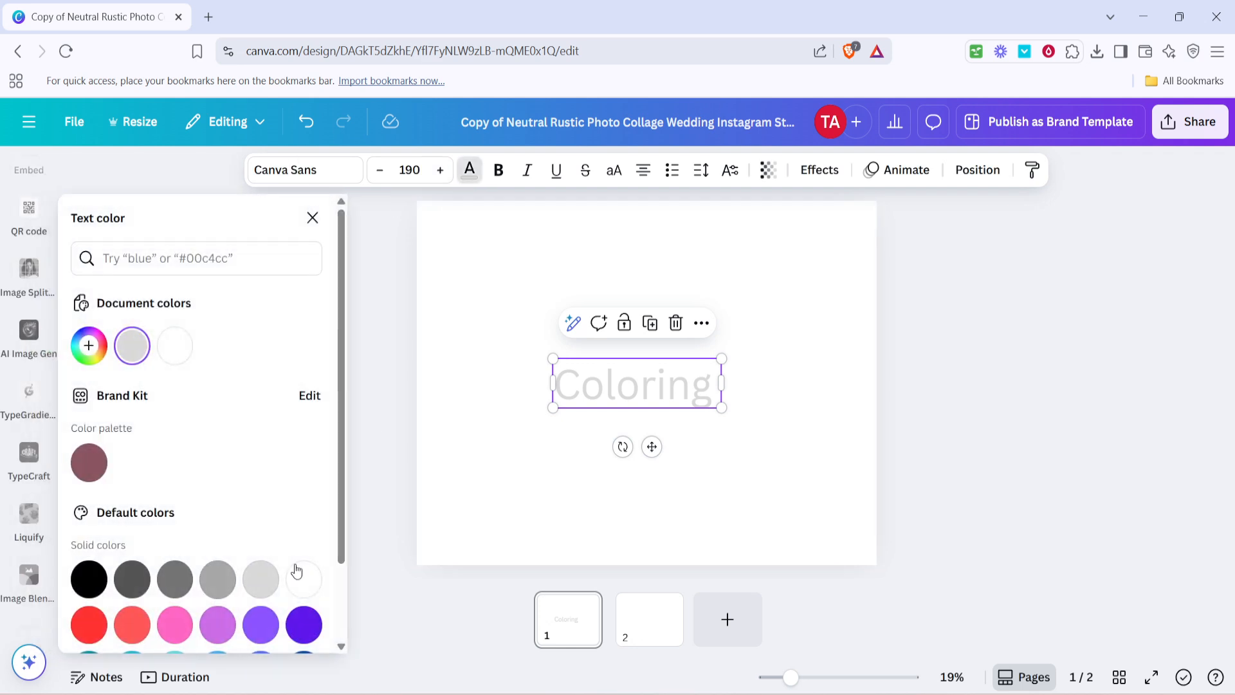
click(260, 625)
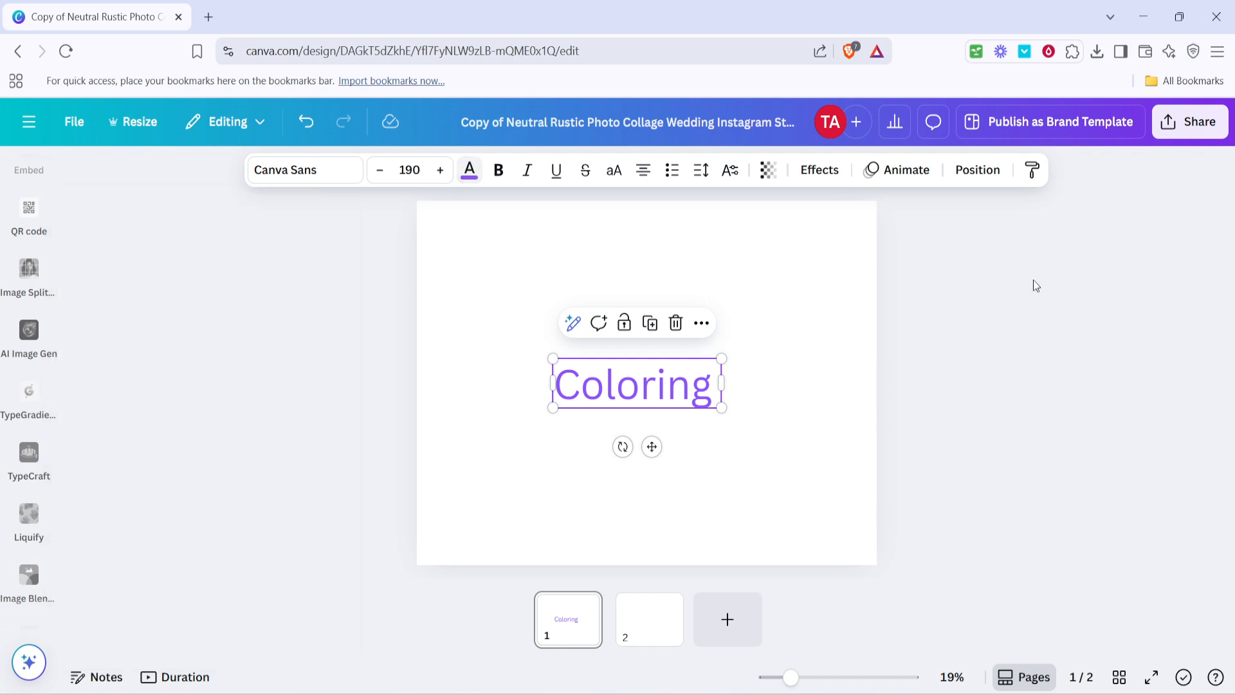
click(1191, 122)
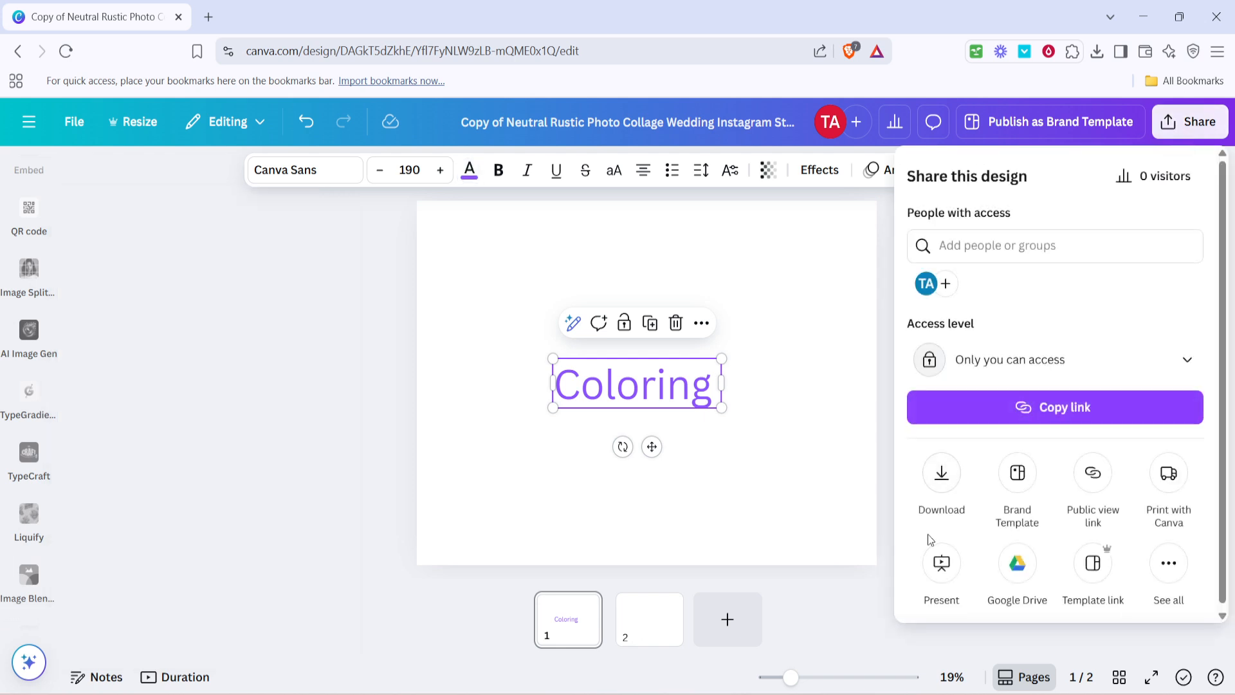
click(942, 473)
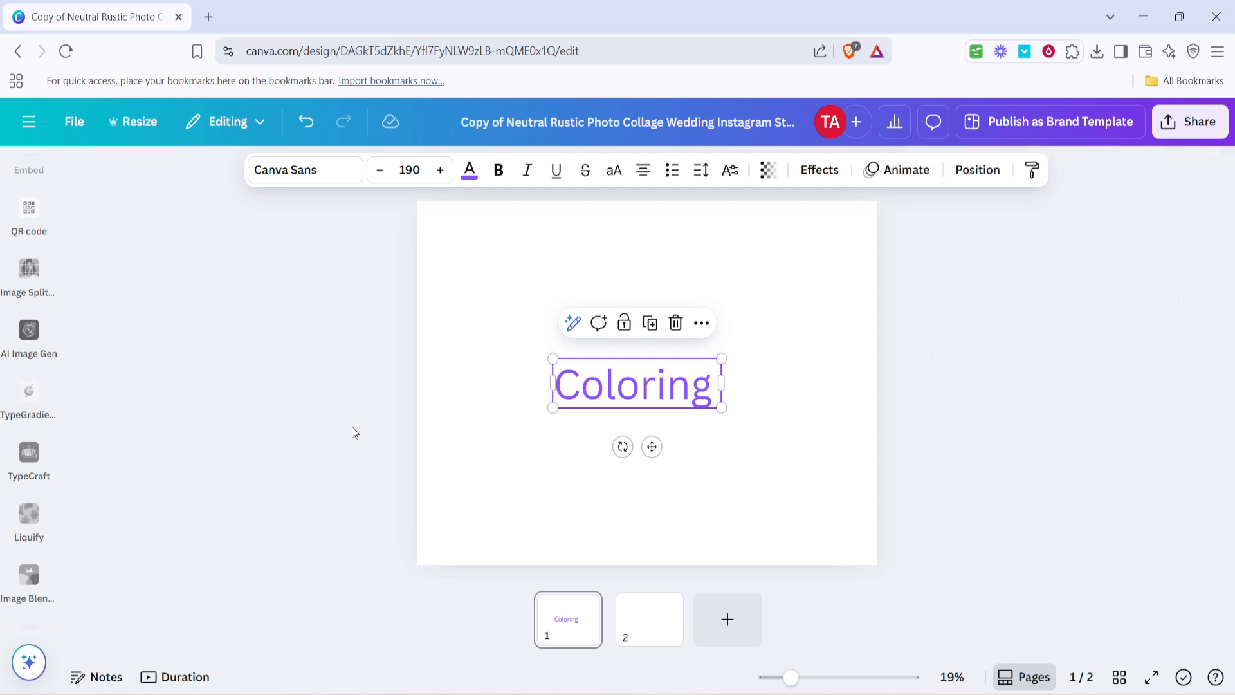
Add the uploaded Coloring image to page 2 and drag it to the page centre.
click(970, 409)
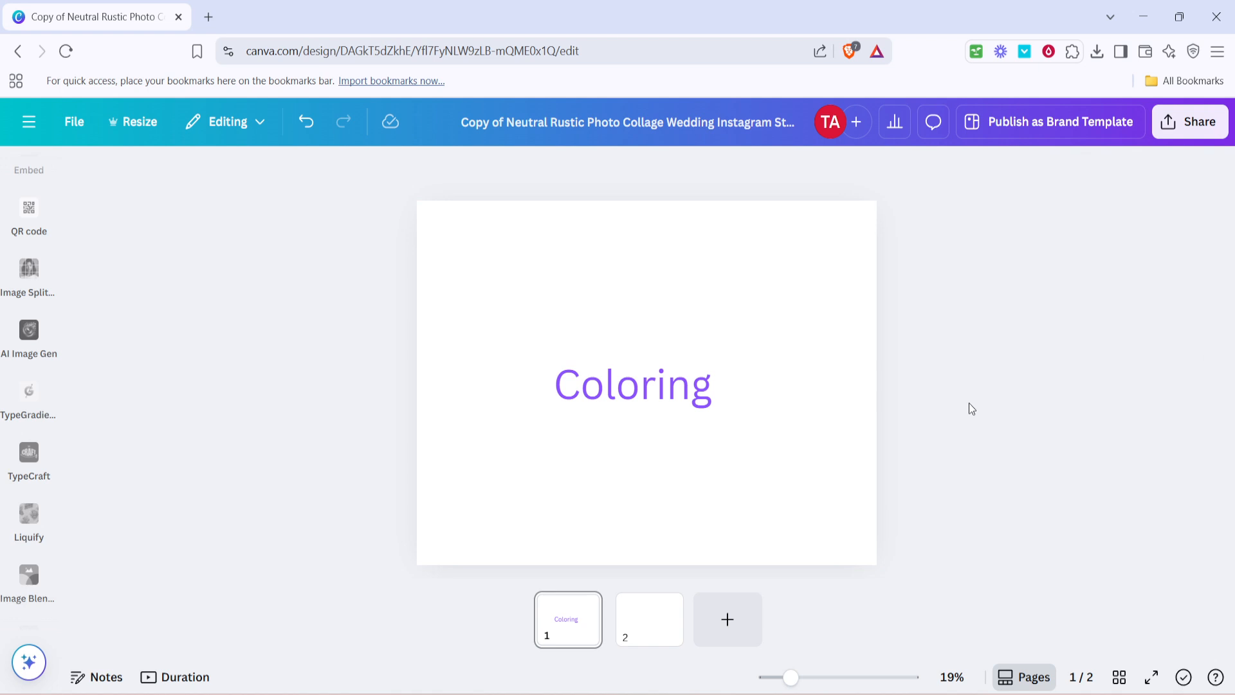
click(649, 619)
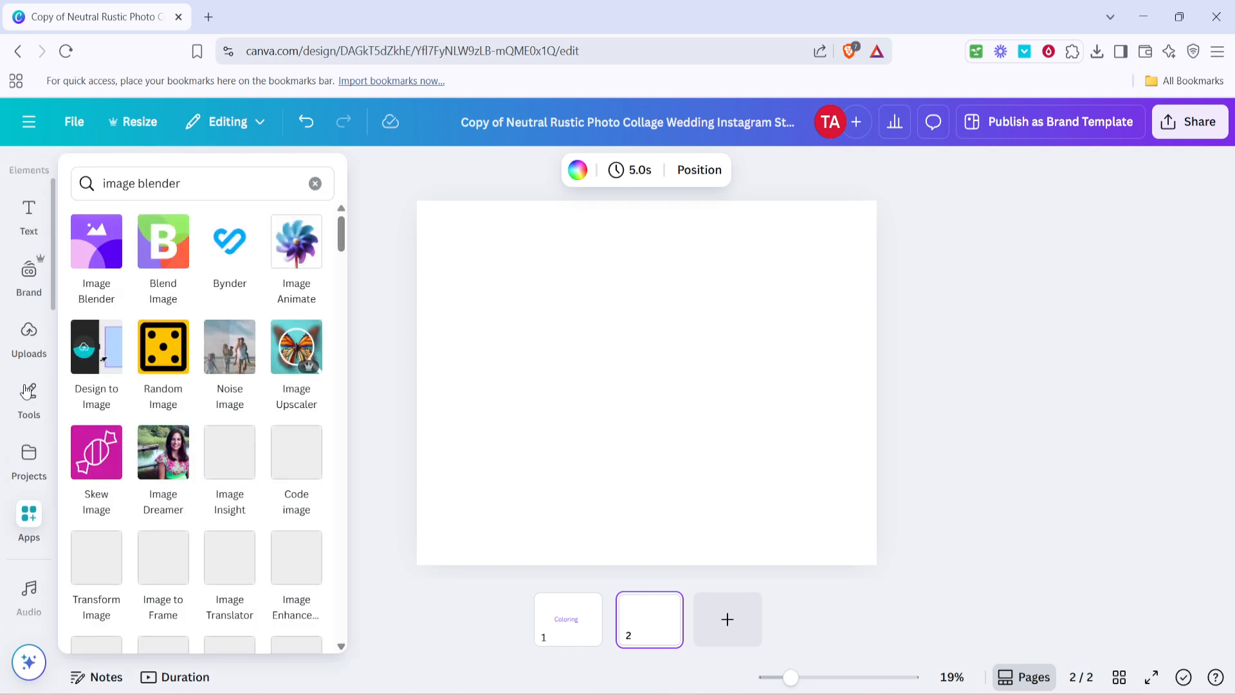
click(29, 390)
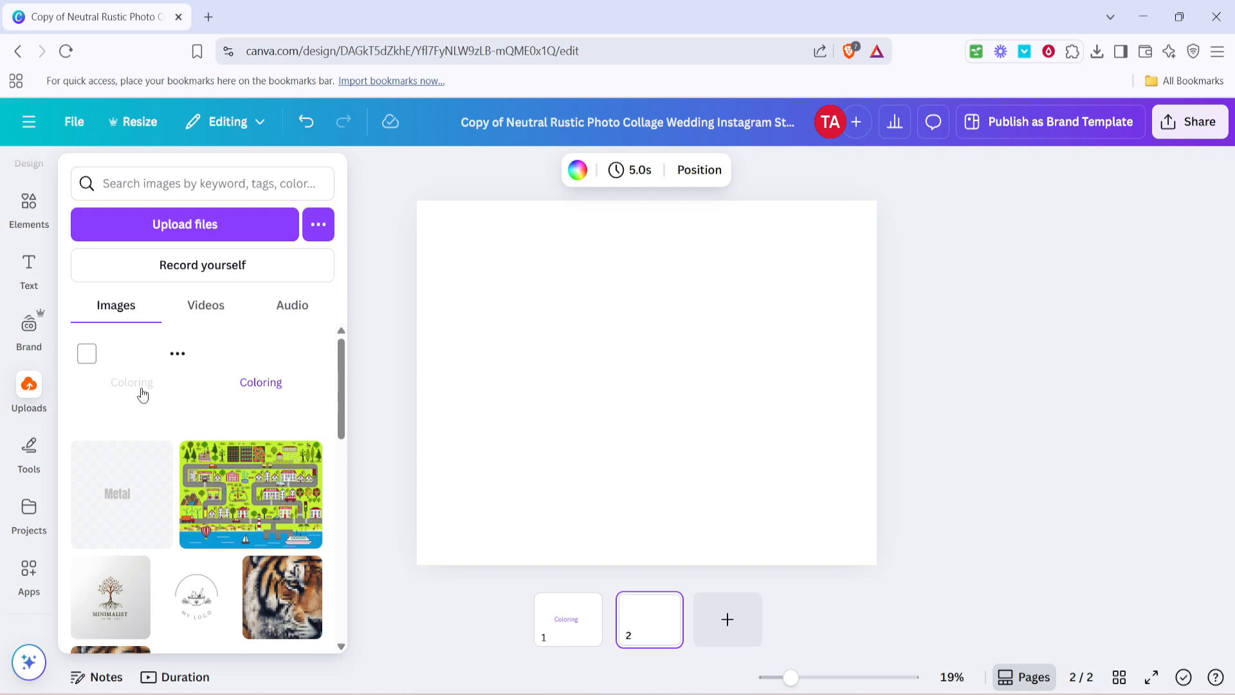
click(260, 382)
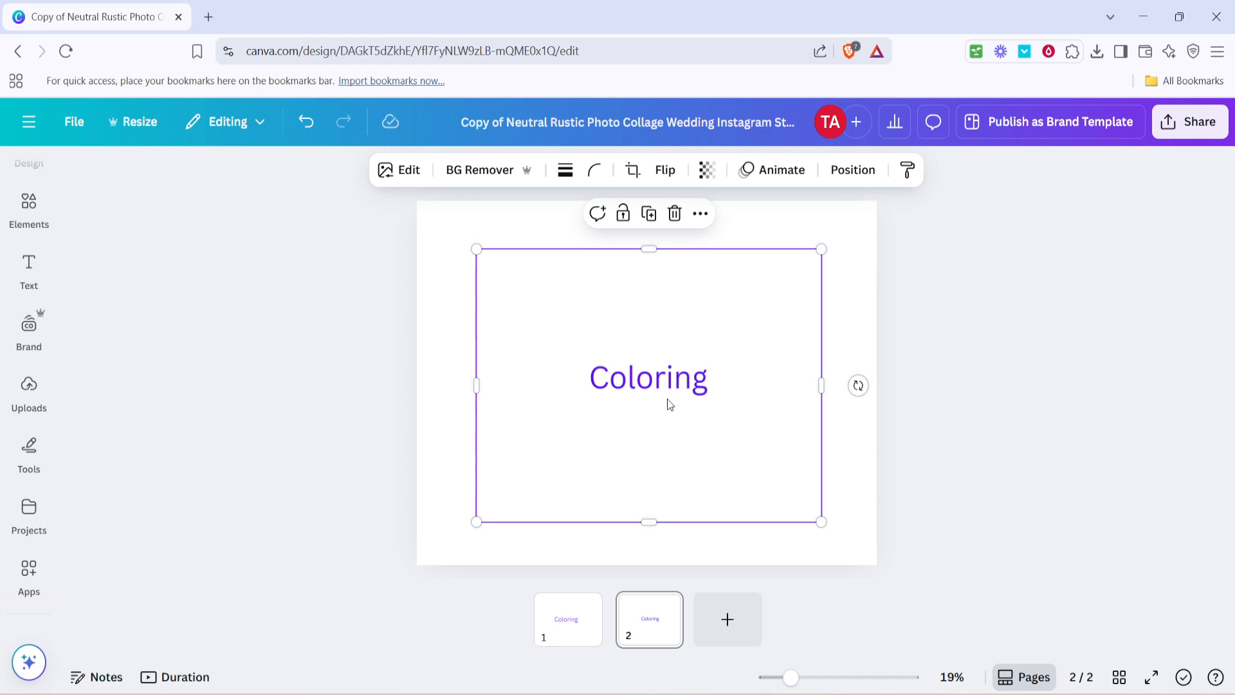
drag(649, 386, 677, 382)
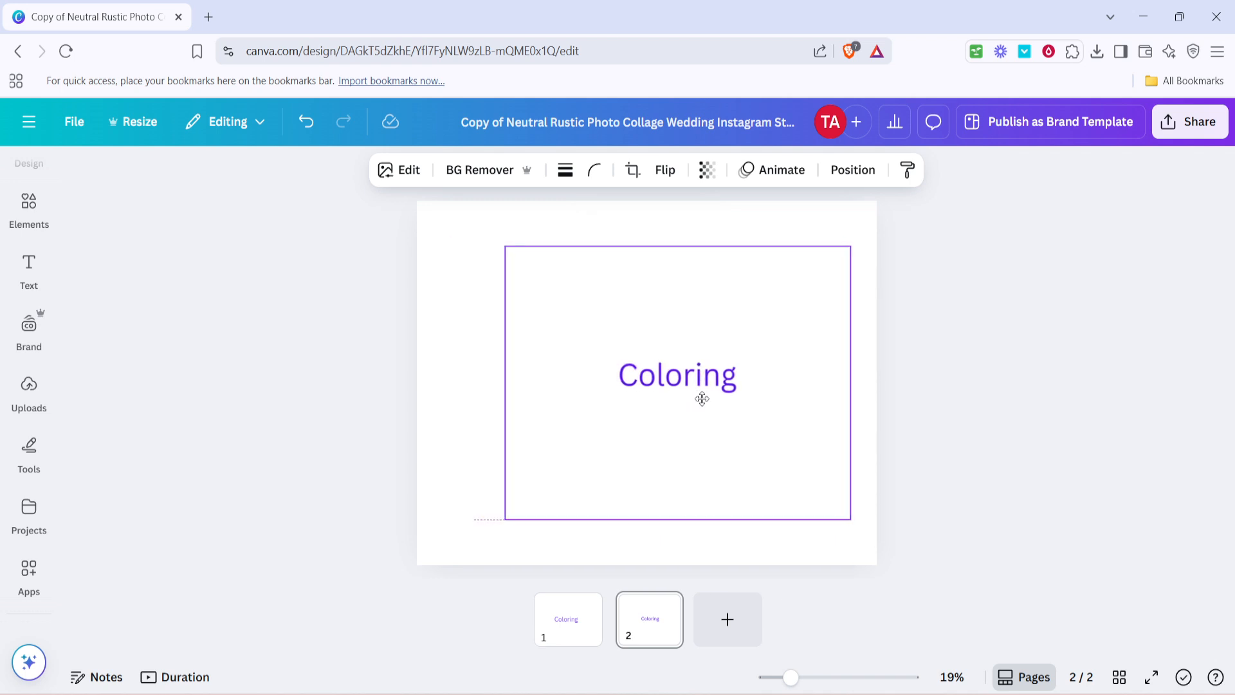
drag(702, 398, 655, 393)
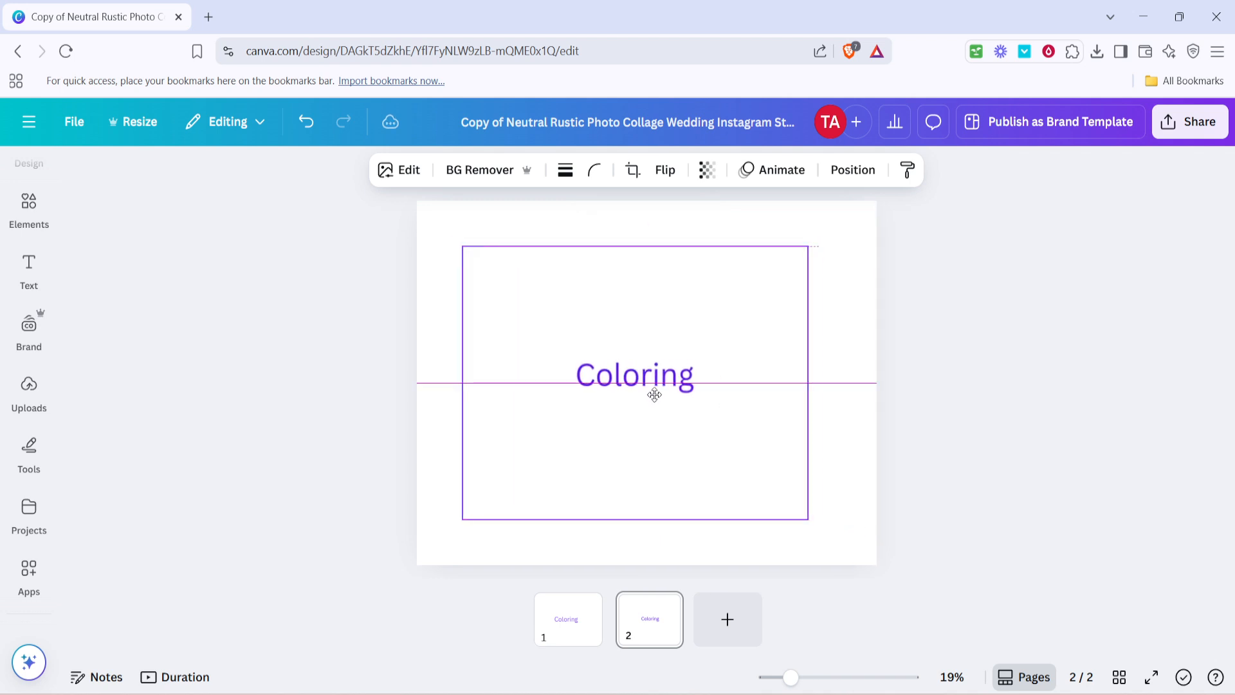
drag(634, 392, 646, 392)
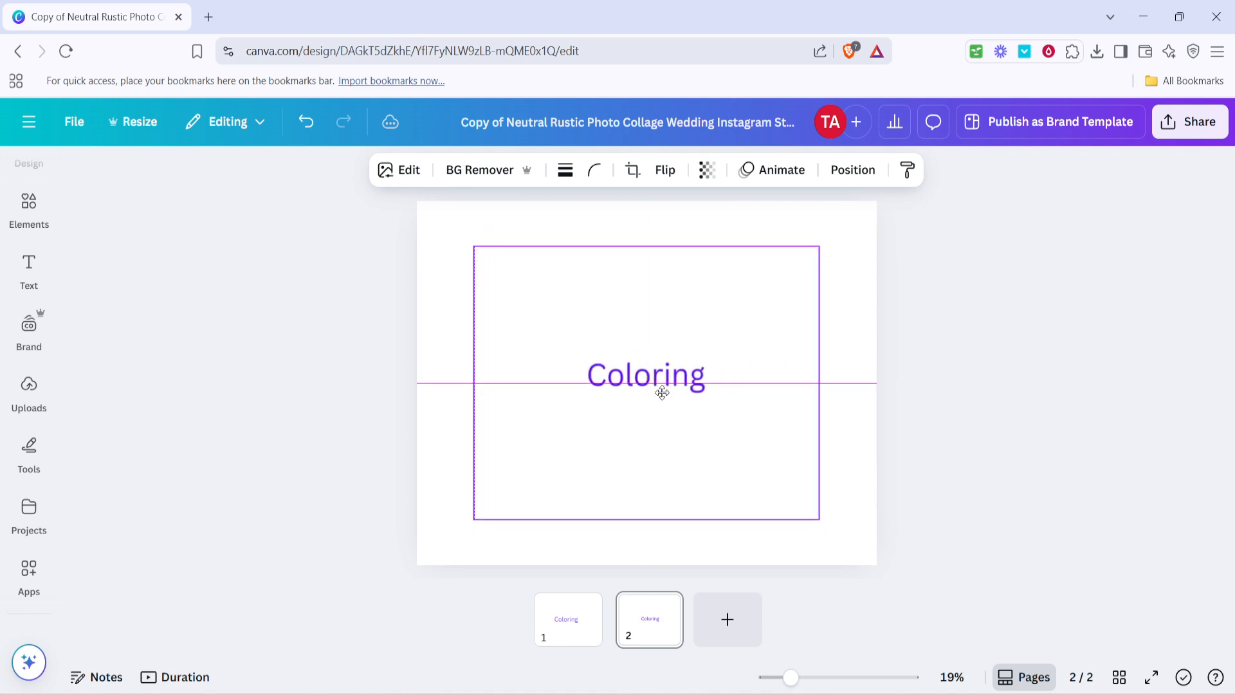
click(662, 386)
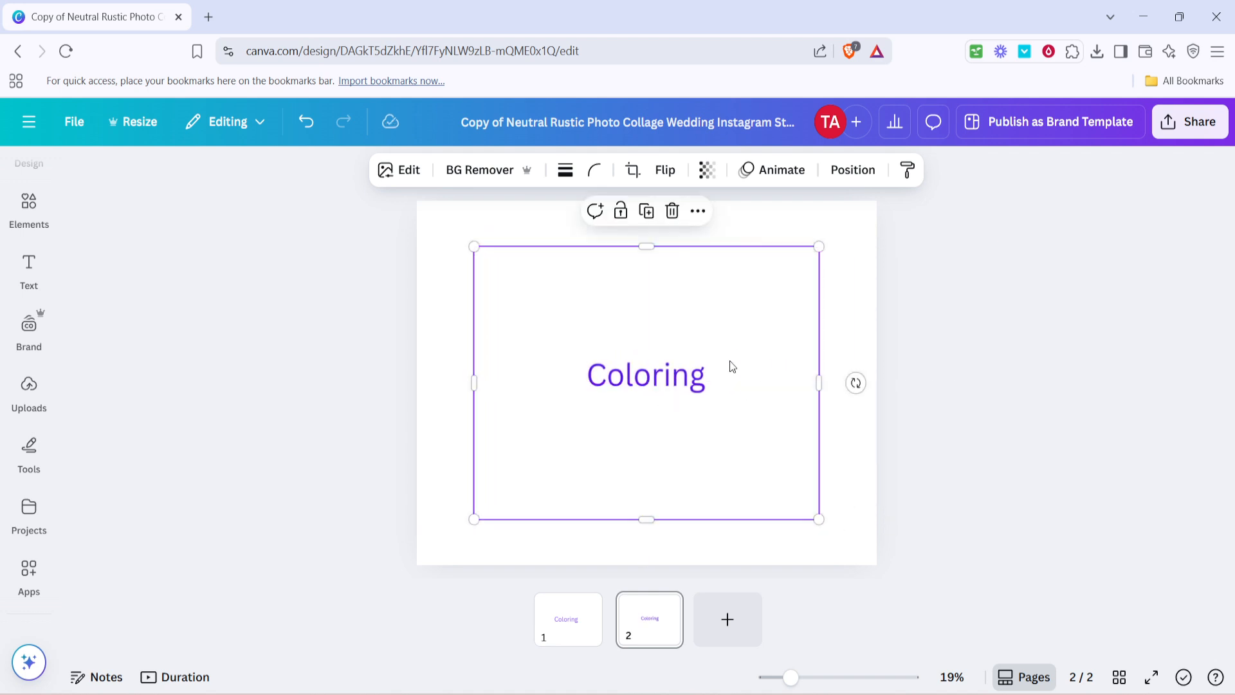
mouse_move(7, 427)
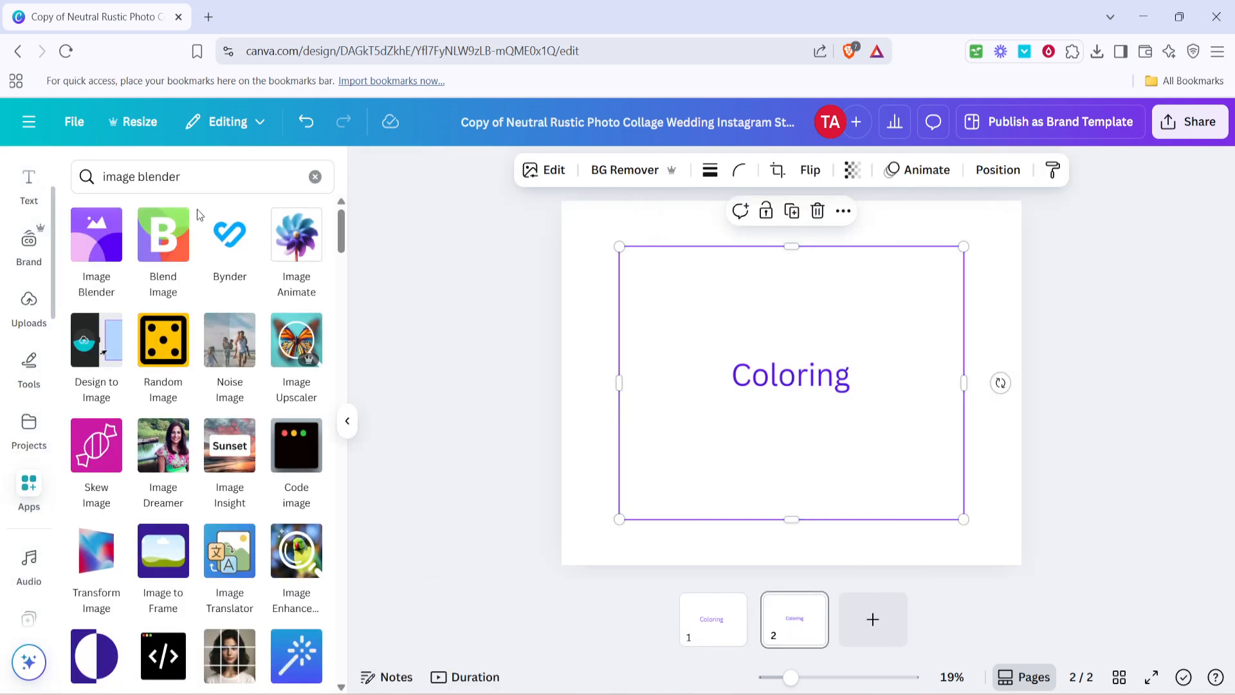
mouse_move(259, 207)
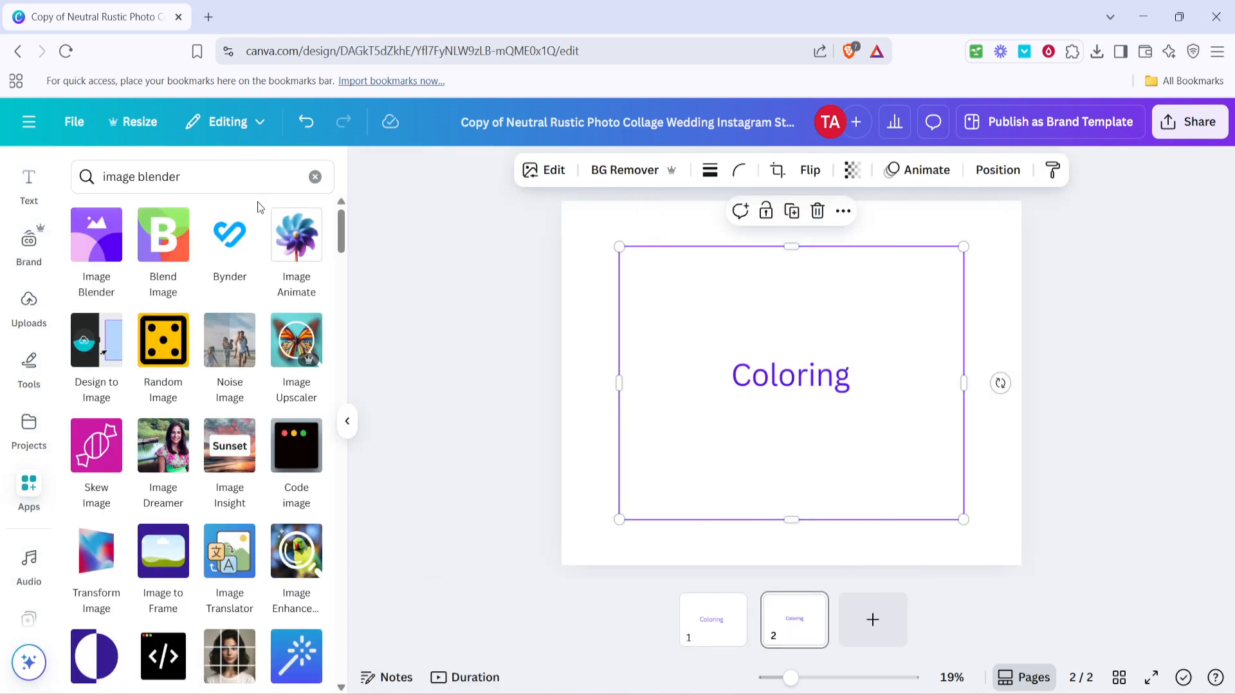
mouse_move(230, 220)
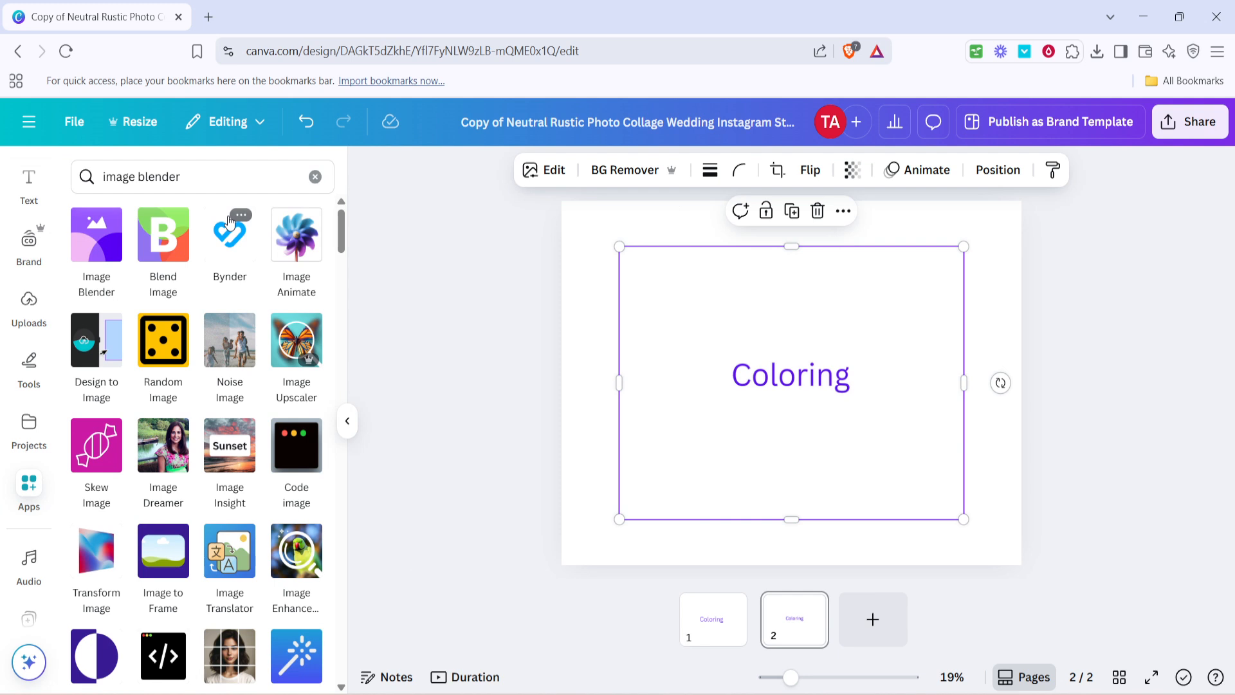
mouse_move(133, 278)
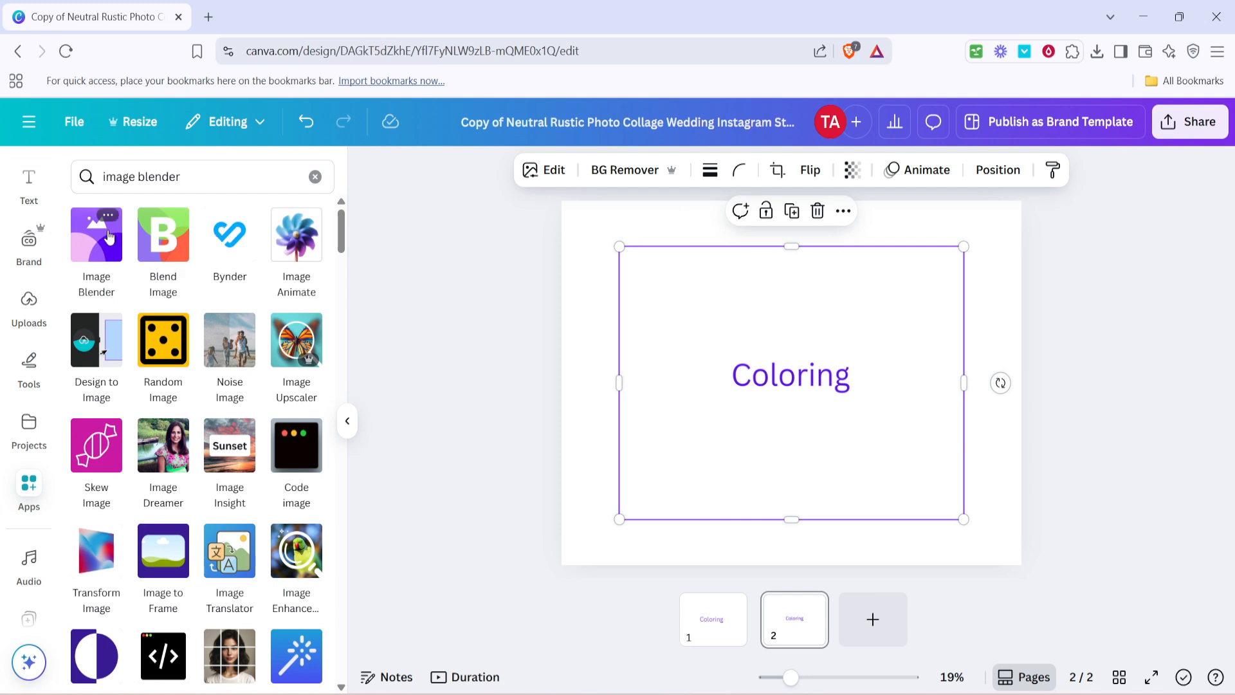
Launch the Image Blender app for the selected Coloring image.
click(96, 234)
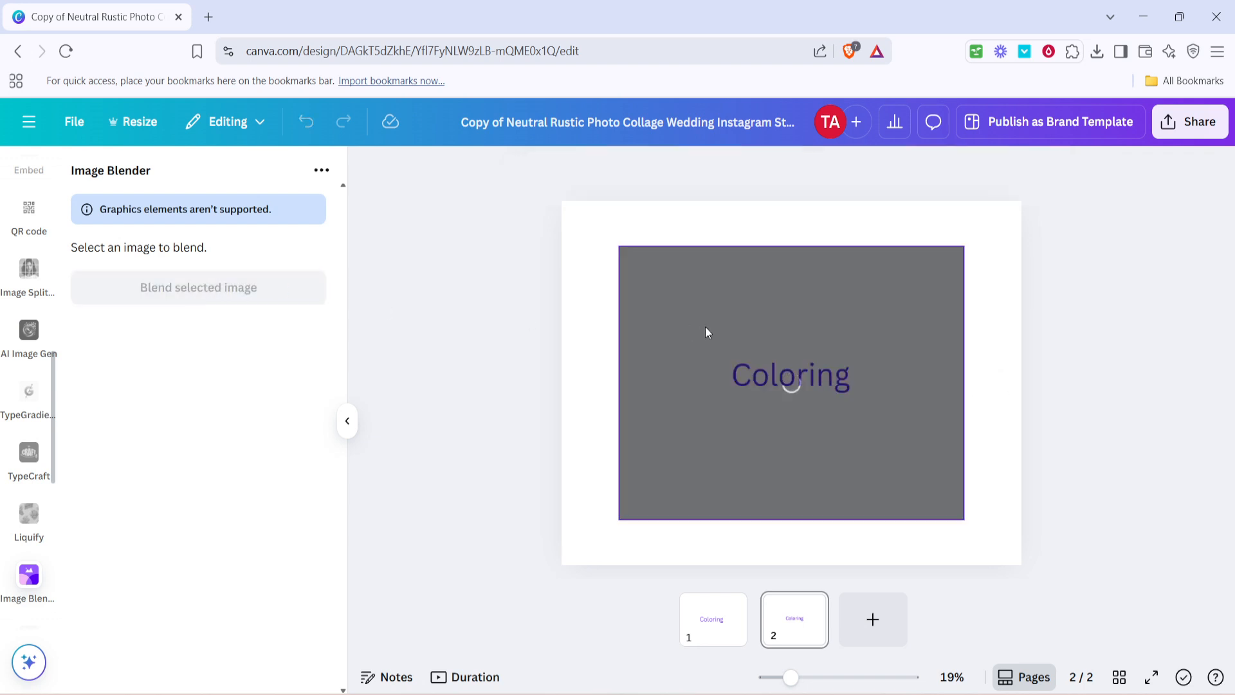
Apply a linear blend to the Coloring image, angling the transition just after 'Color'.
click(792, 380)
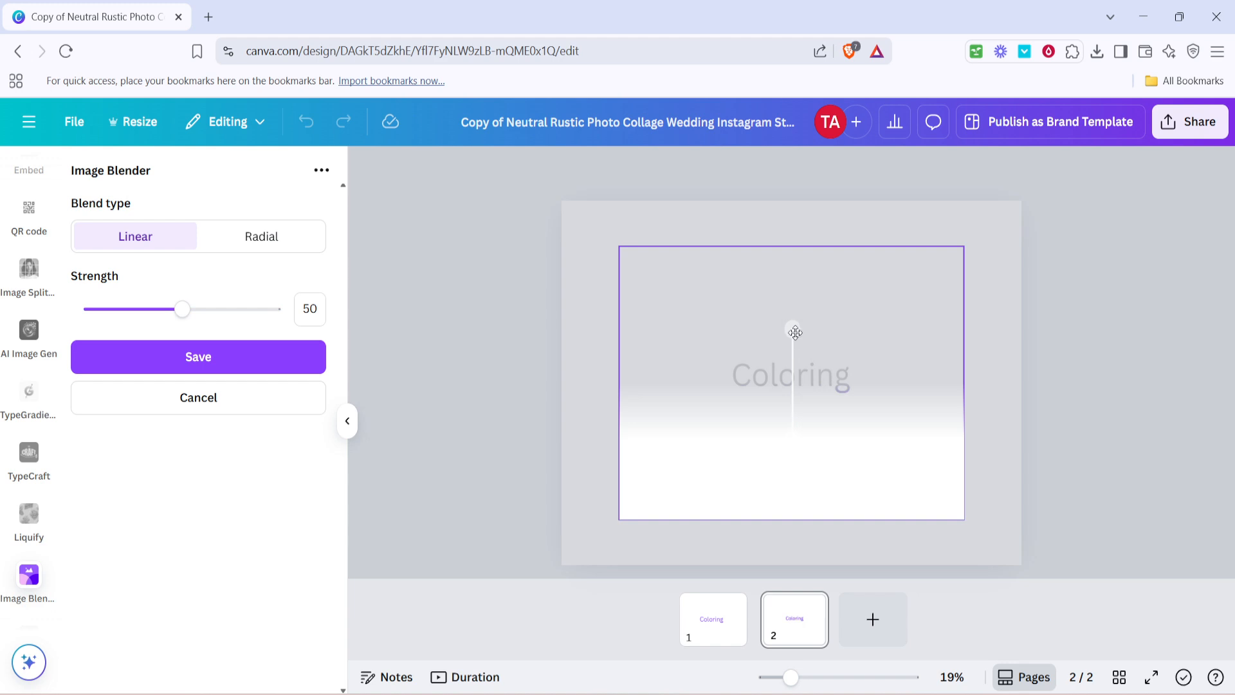
drag(795, 333, 814, 421)
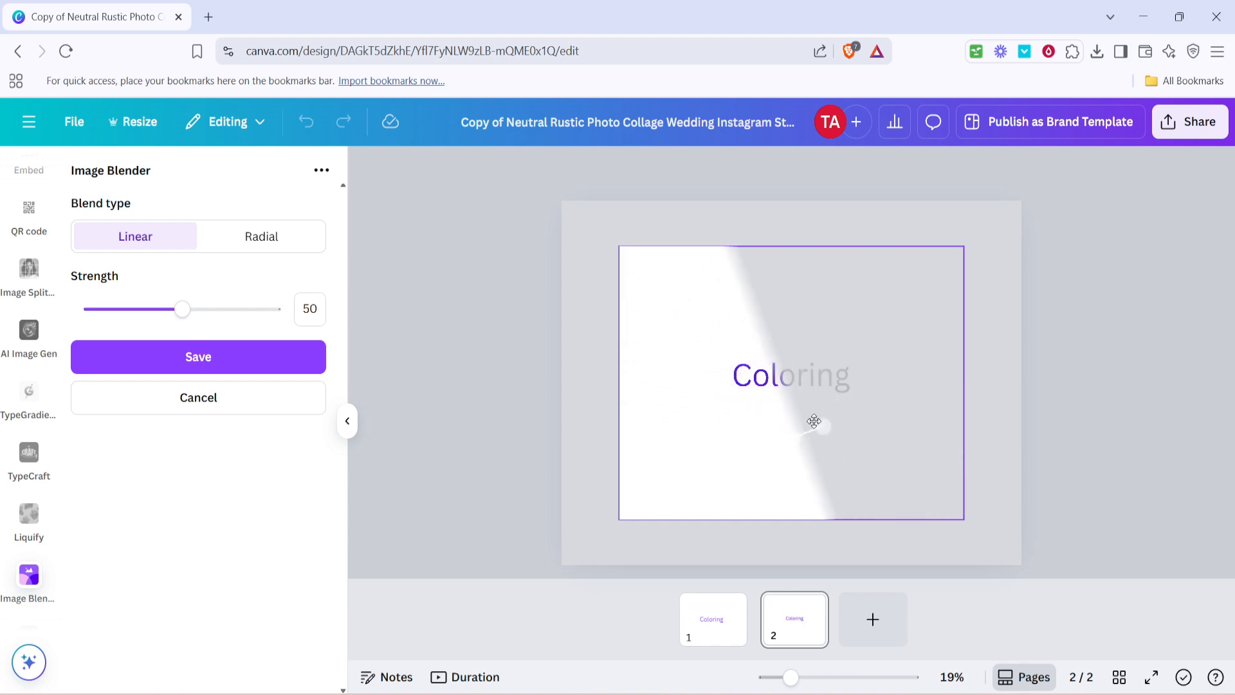
drag(814, 421, 834, 400)
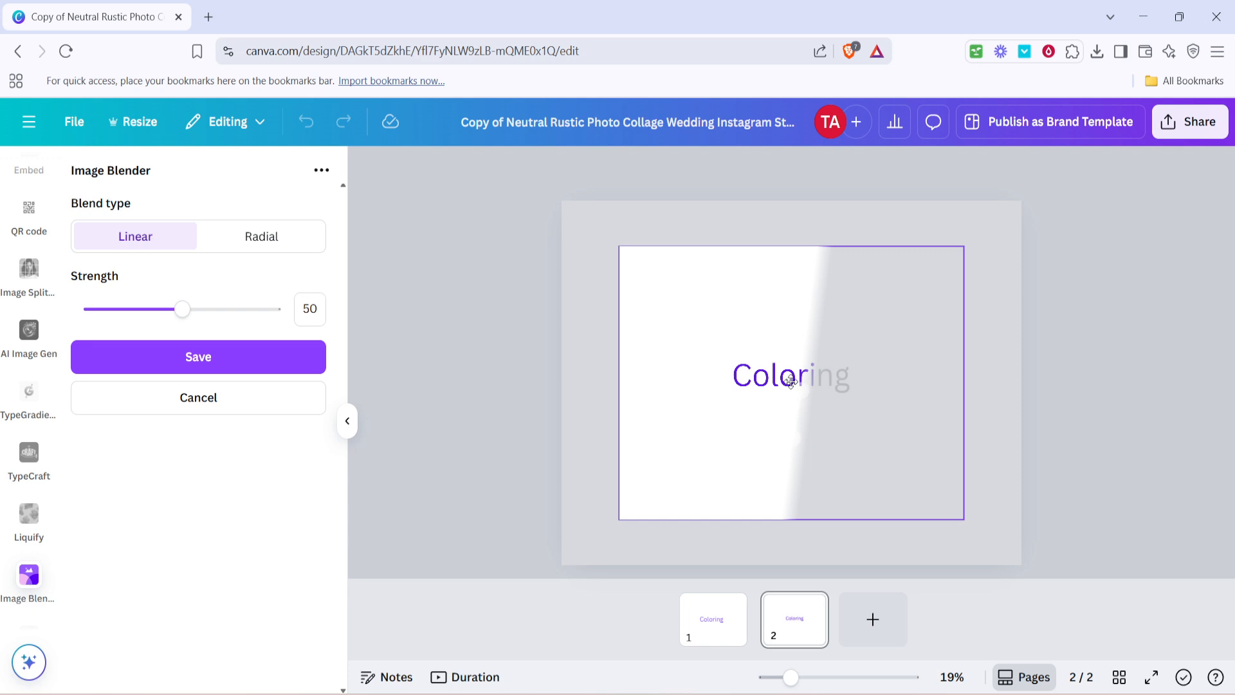
mouse_move(790, 390)
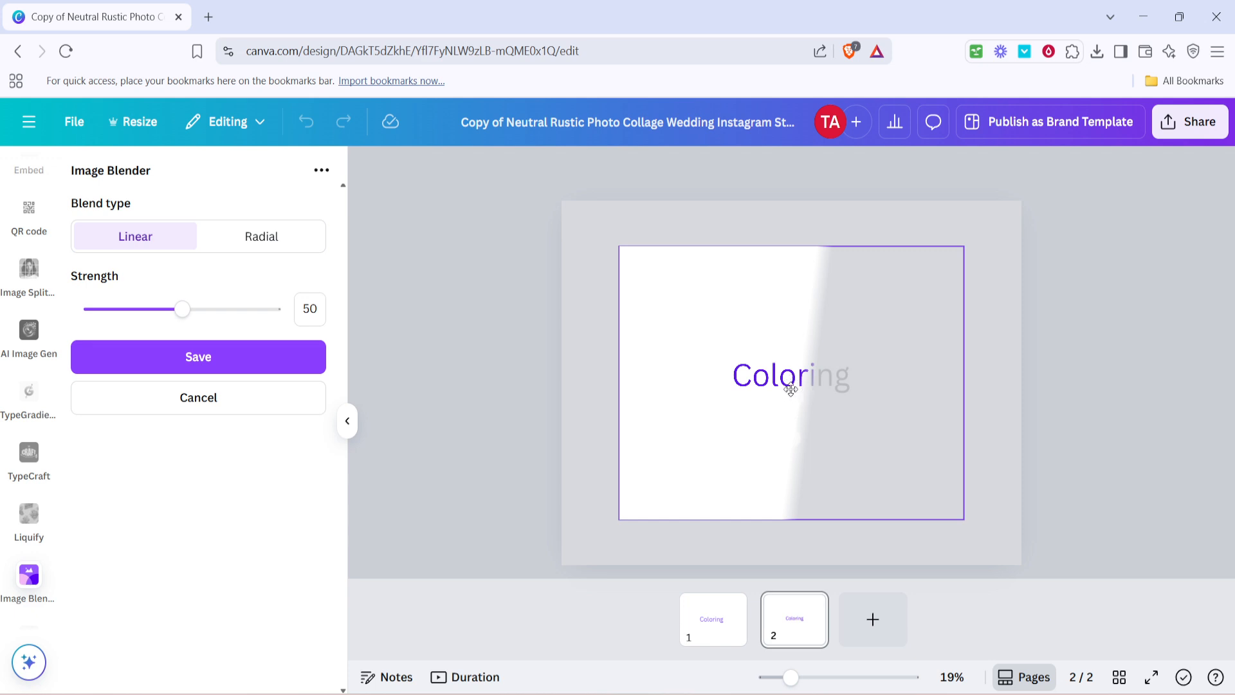
mouse_move(793, 431)
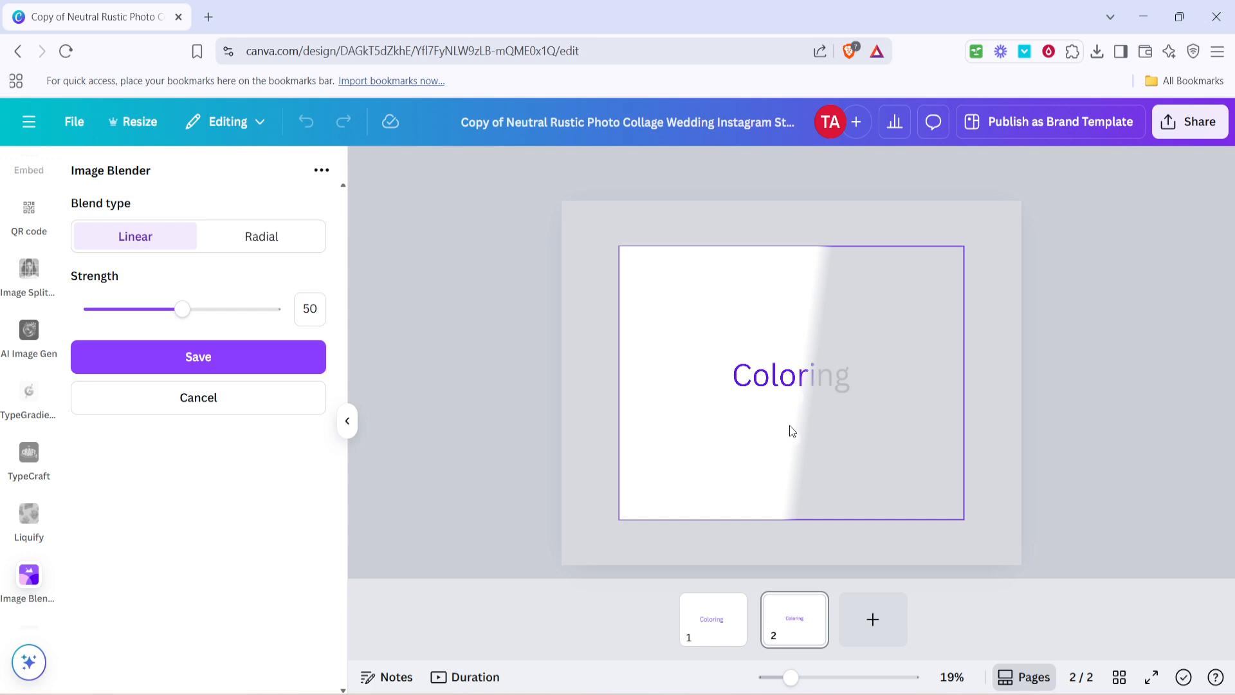
mouse_move(163, 330)
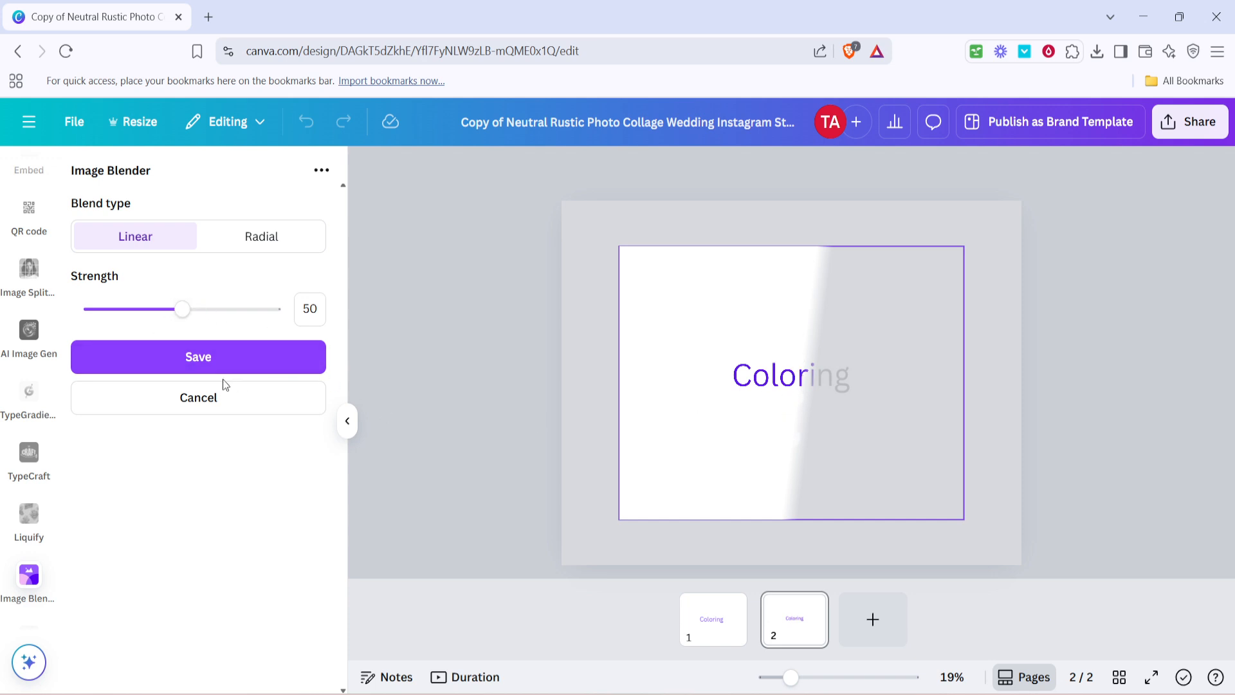
mouse_move(225, 365)
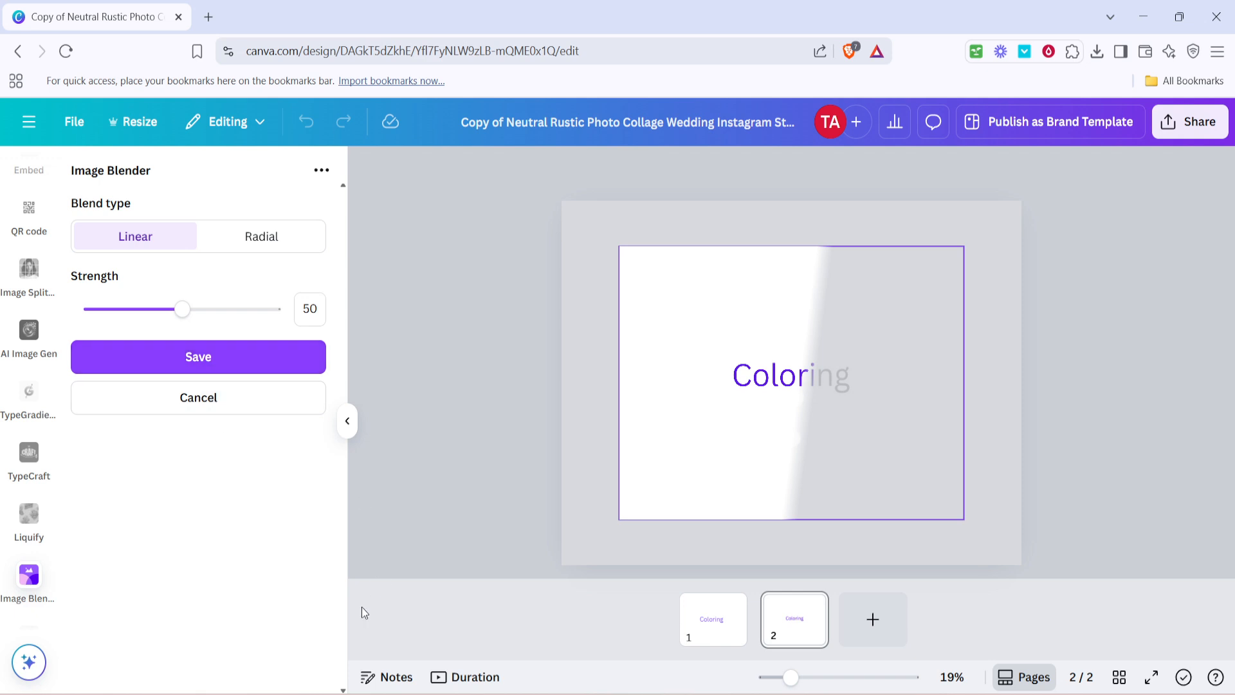
mouse_move(343, 410)
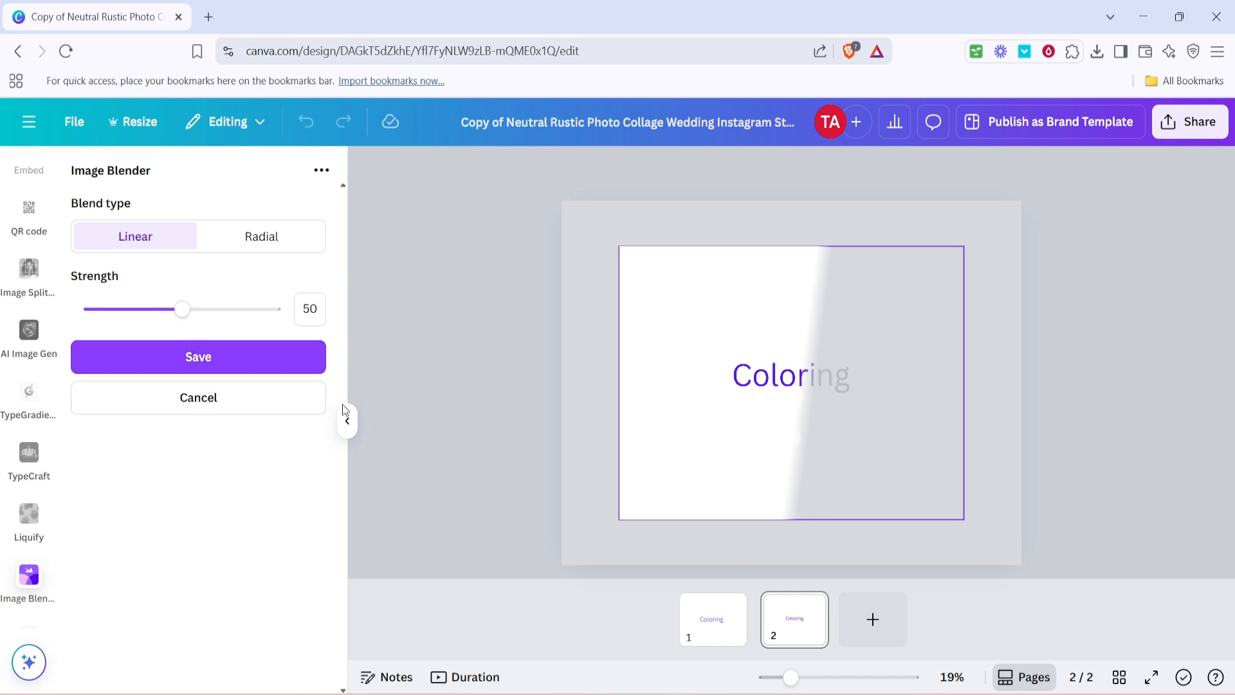